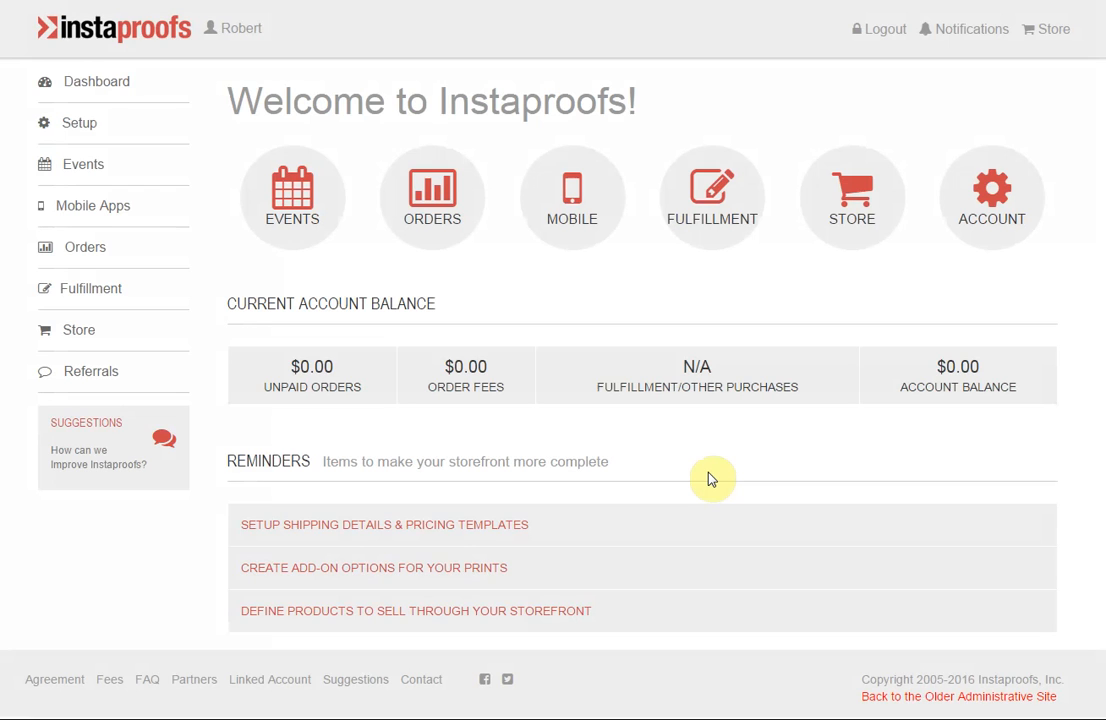
pyautogui.moveTo(564, 324)
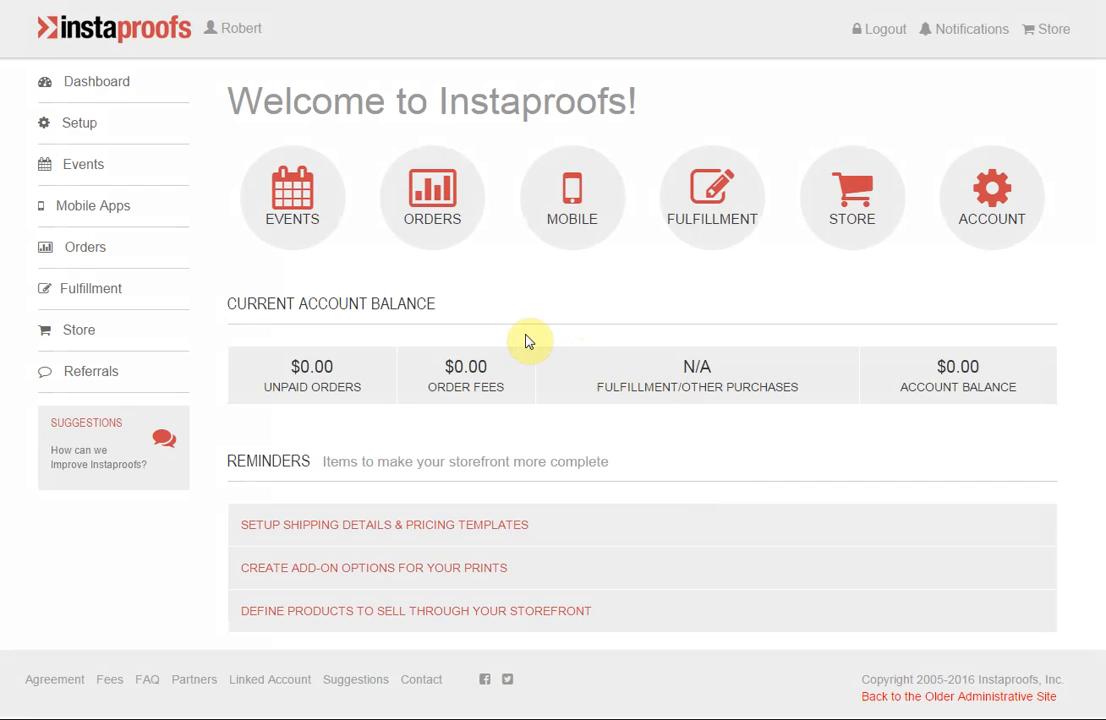
pyautogui.moveTo(530, 340)
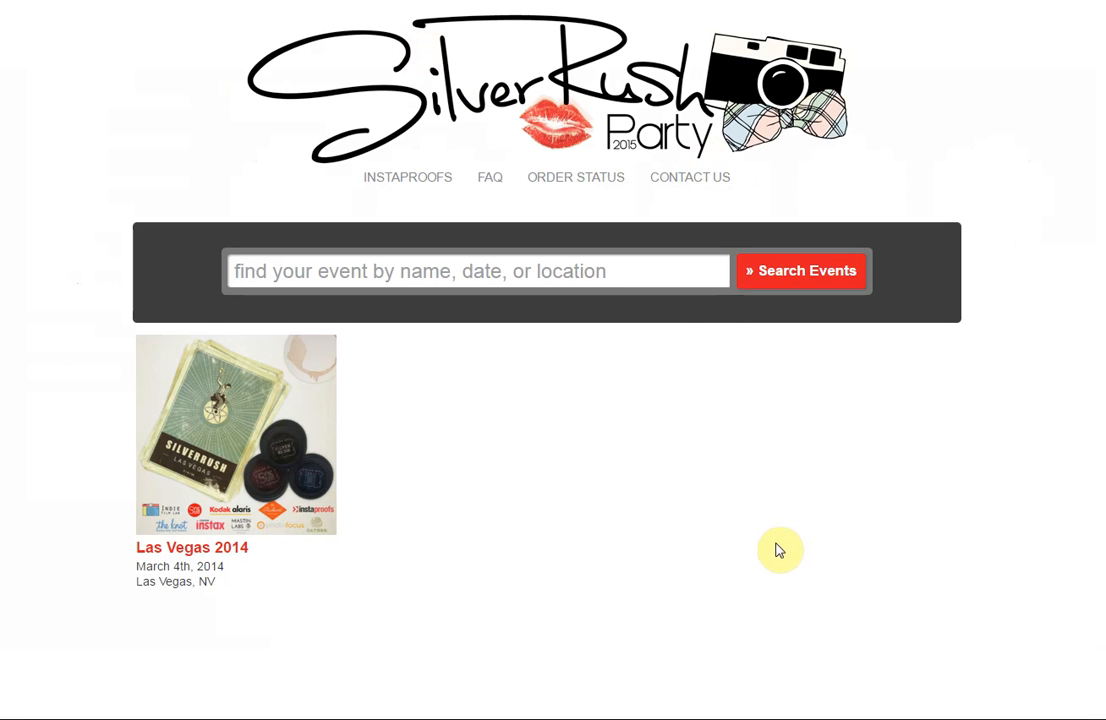
pyautogui.moveTo(320, 98)
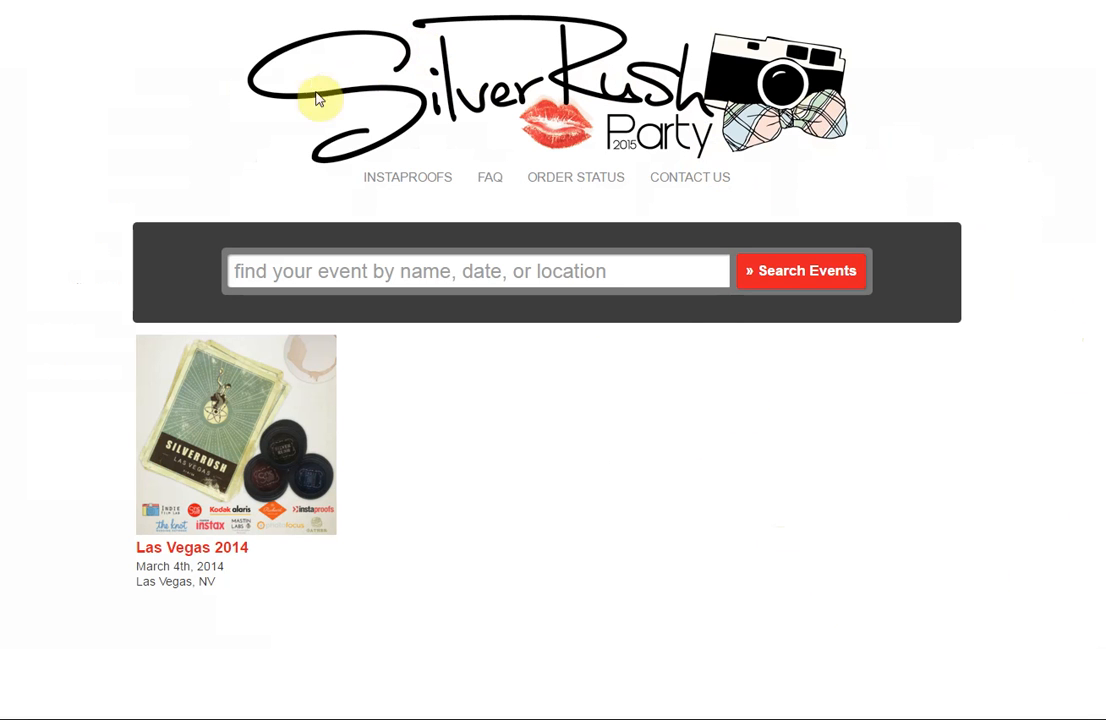
pyautogui.moveTo(396, 180)
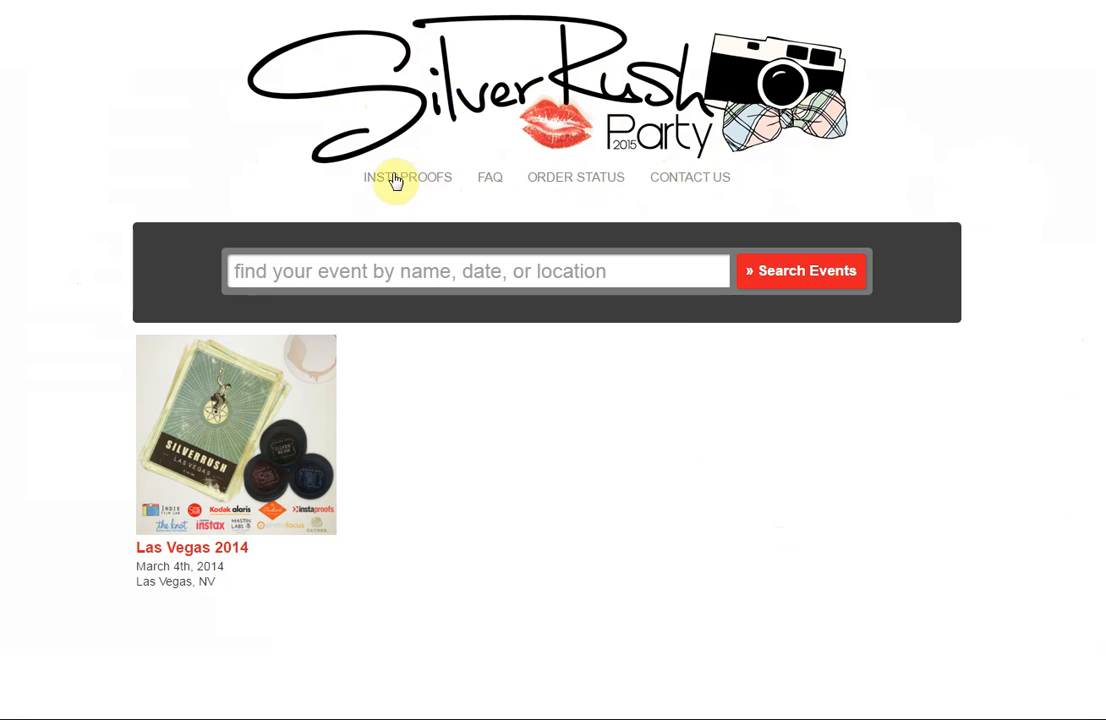
pyautogui.moveTo(612, 118)
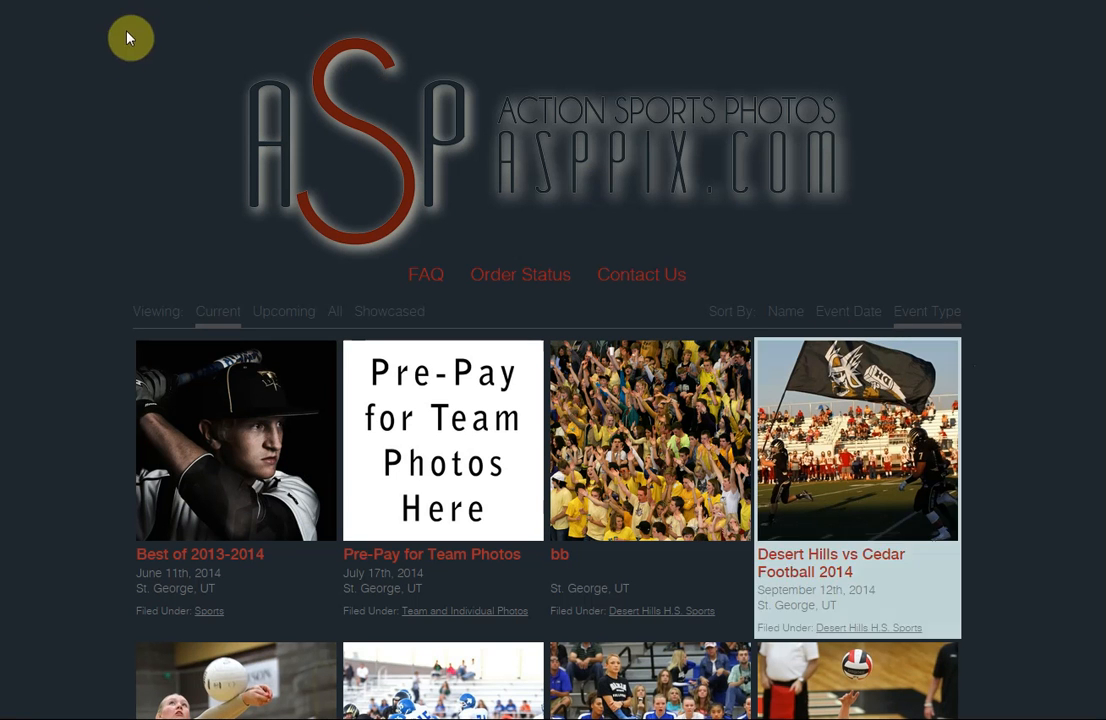
pyautogui.moveTo(78, 176)
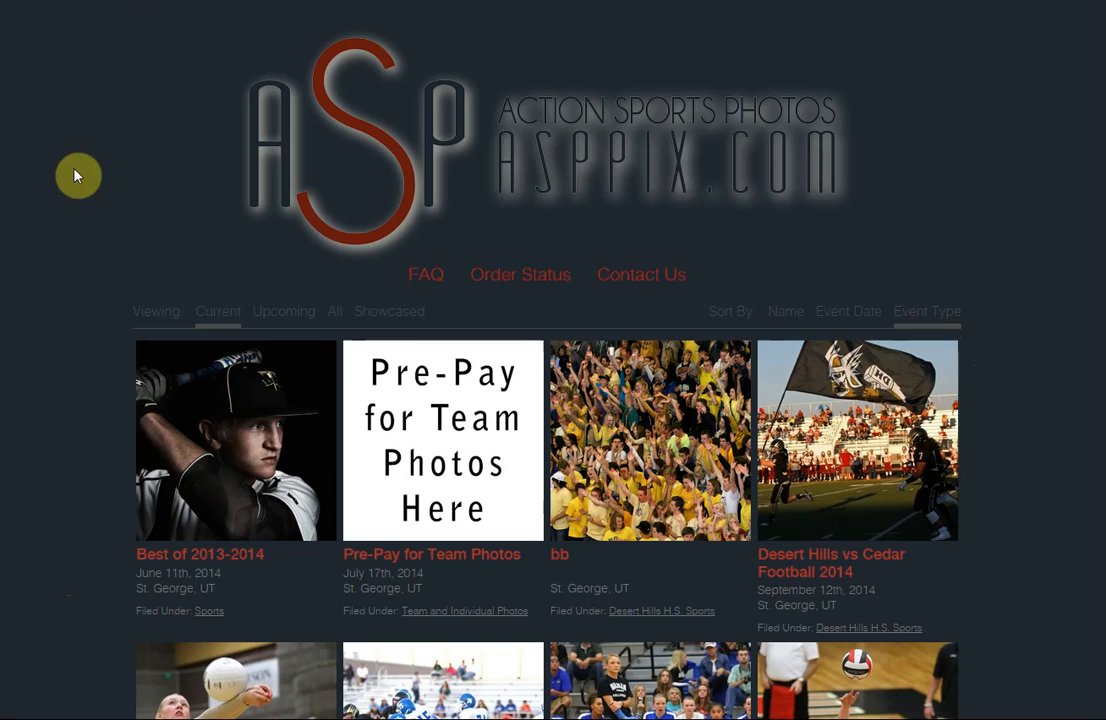
pyautogui.moveTo(1048, 488)
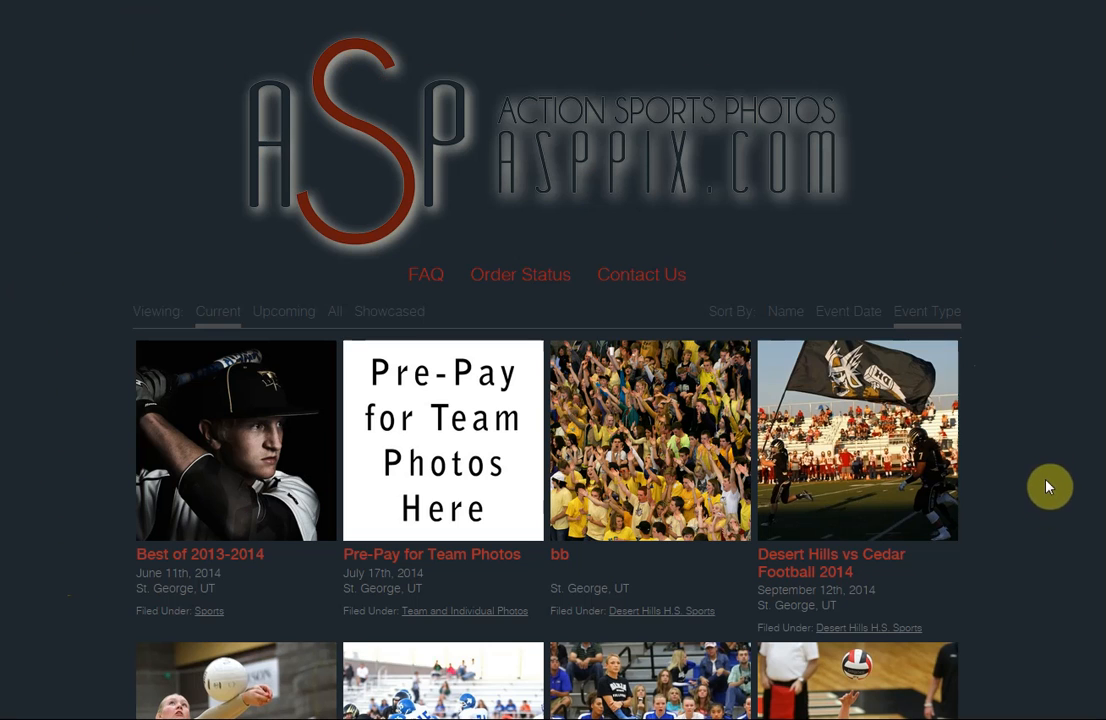
pyautogui.moveTo(708, 100)
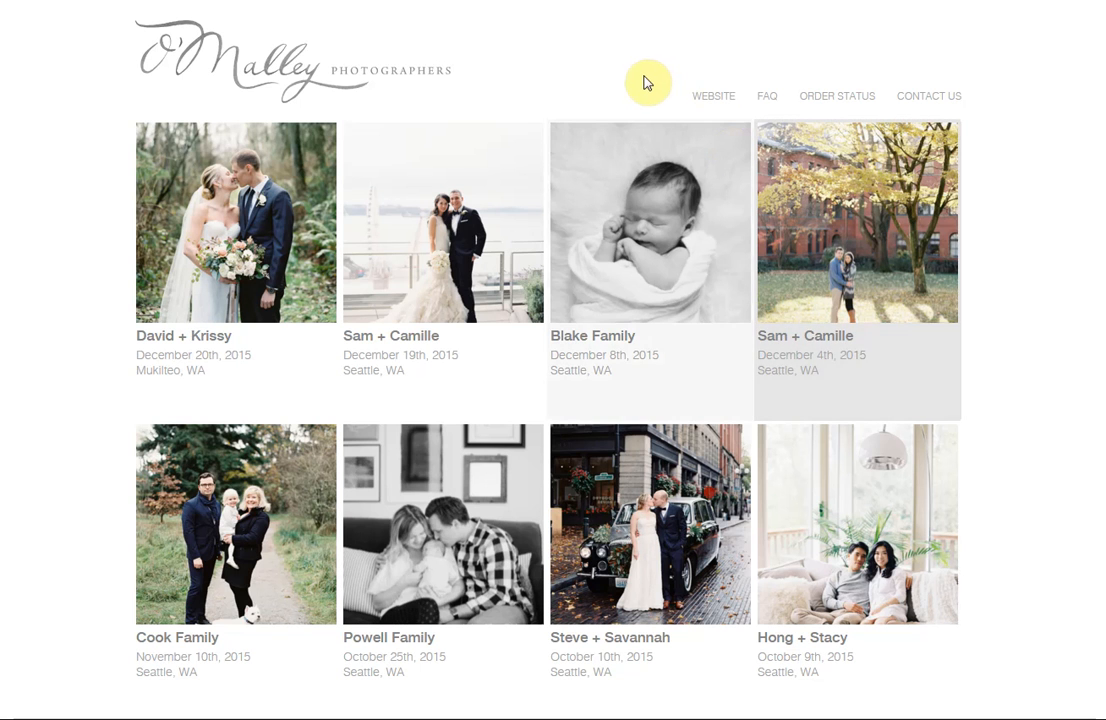
pyautogui.moveTo(548, 62)
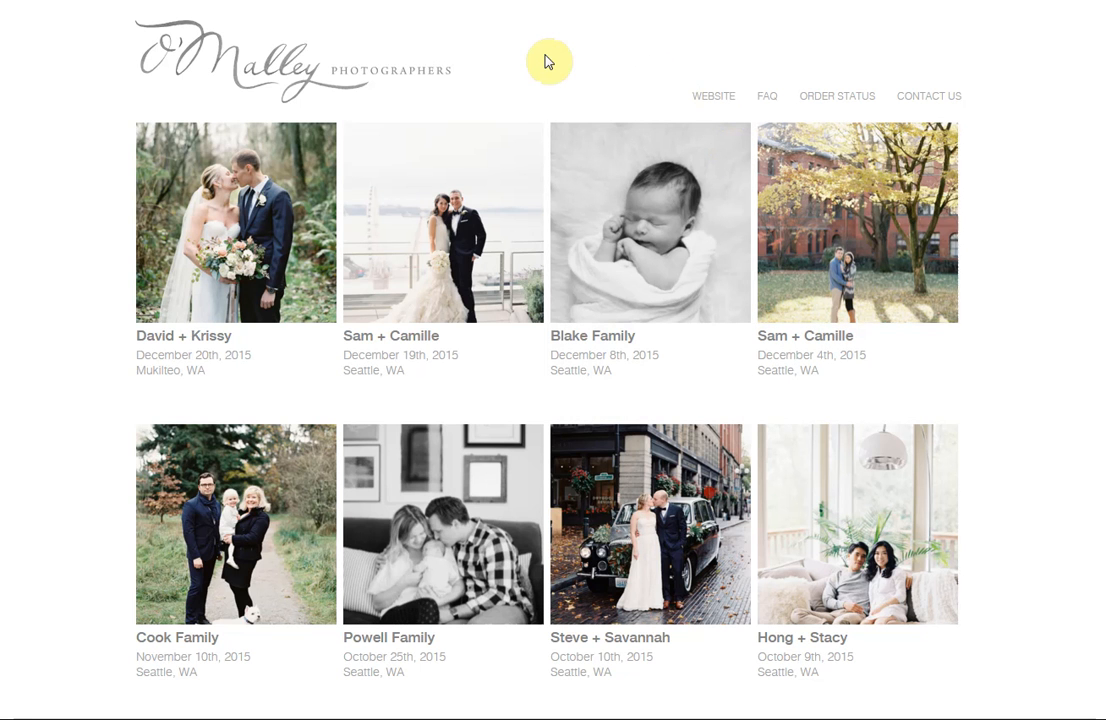
pyautogui.moveTo(332, 124)
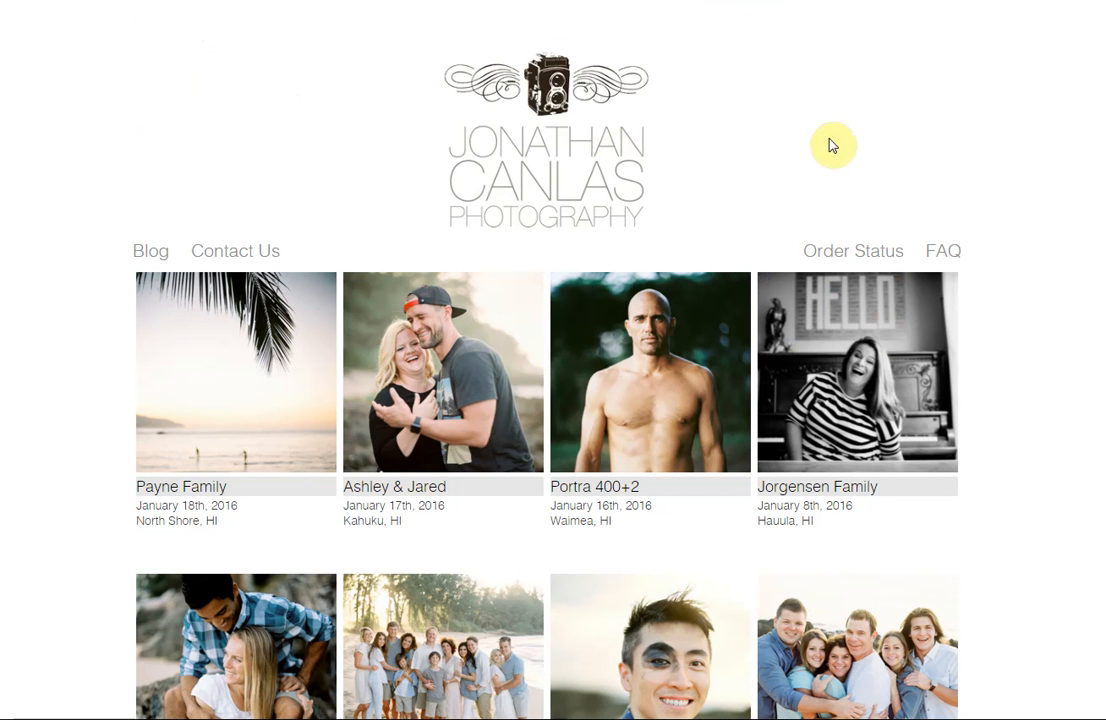
pyautogui.moveTo(1060, 372)
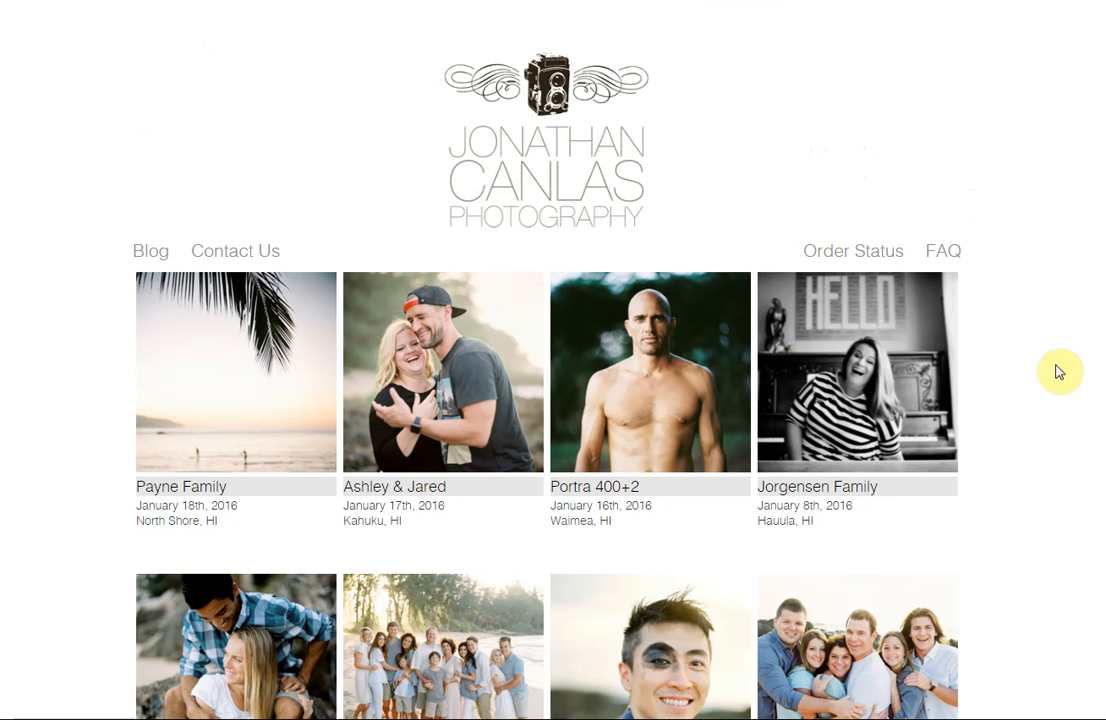
# Navigate via Setup to the Customize Your Storefront Images page (logo, placeholder, watermark)
pyautogui.scroll(-3)
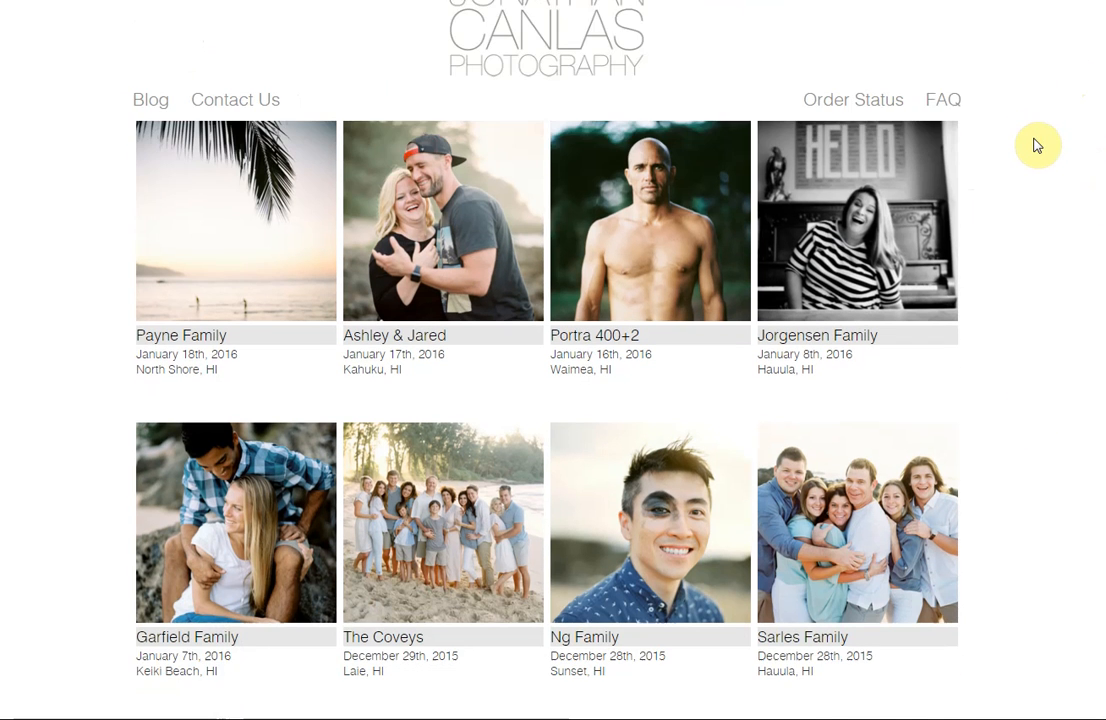
pyautogui.scroll(-3)
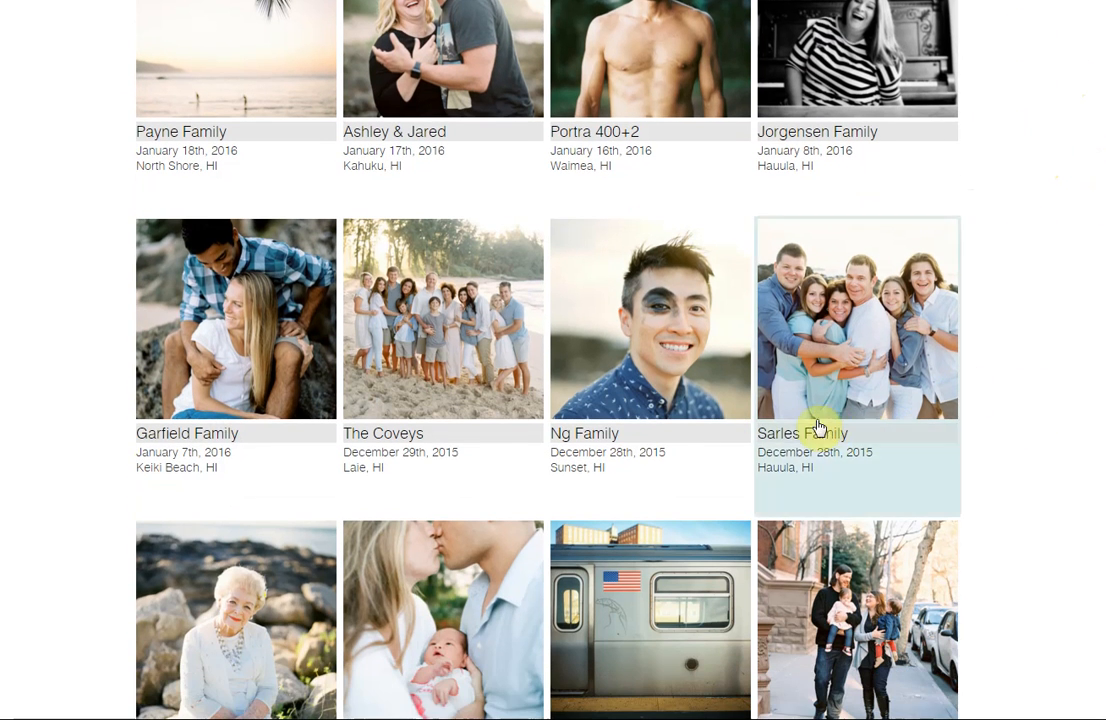
pyautogui.scroll(3)
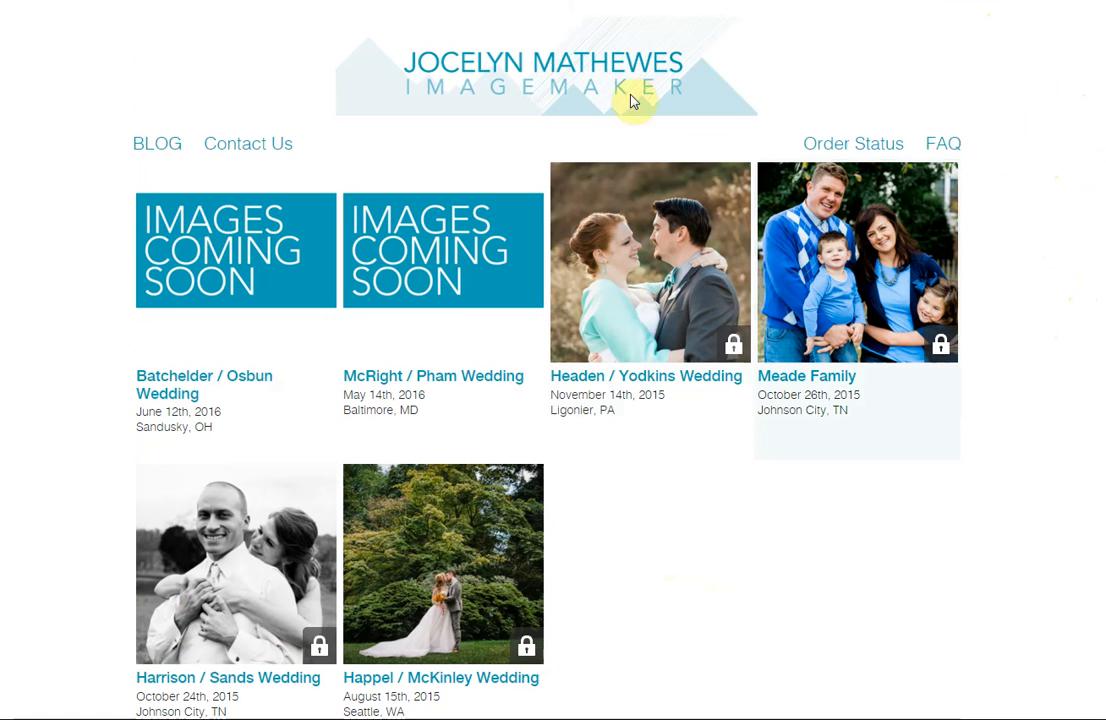
pyautogui.moveTo(828, 366)
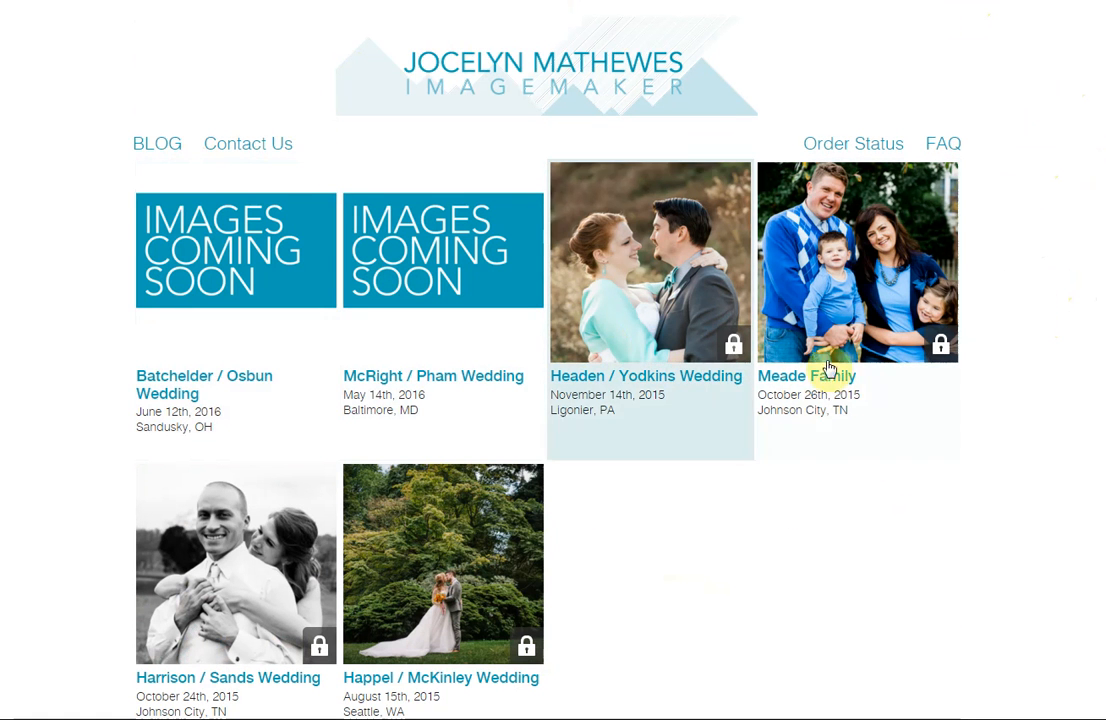
pyautogui.moveTo(632, 470)
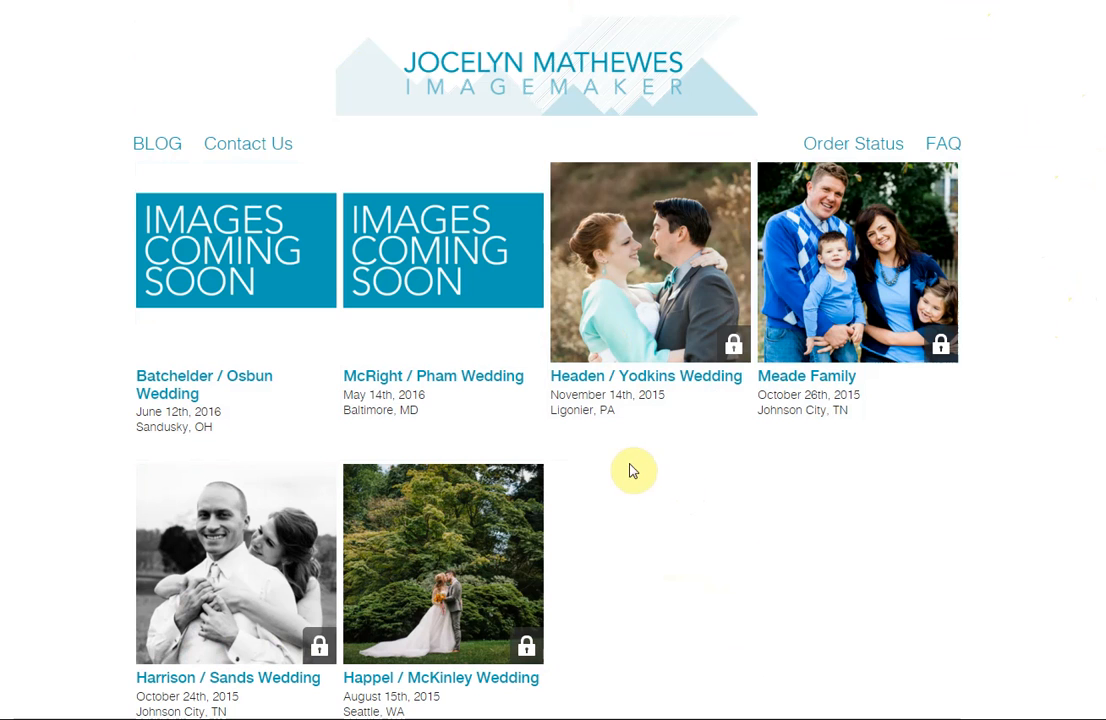
pyautogui.moveTo(632, 470)
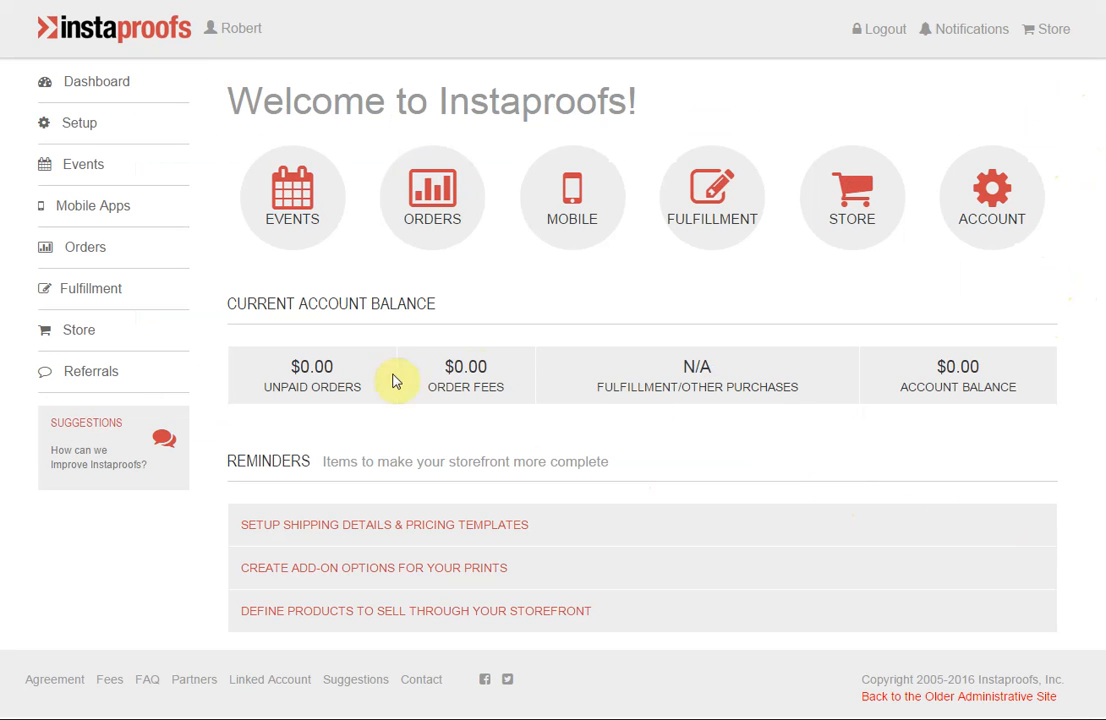
pyautogui.moveTo(692, 112)
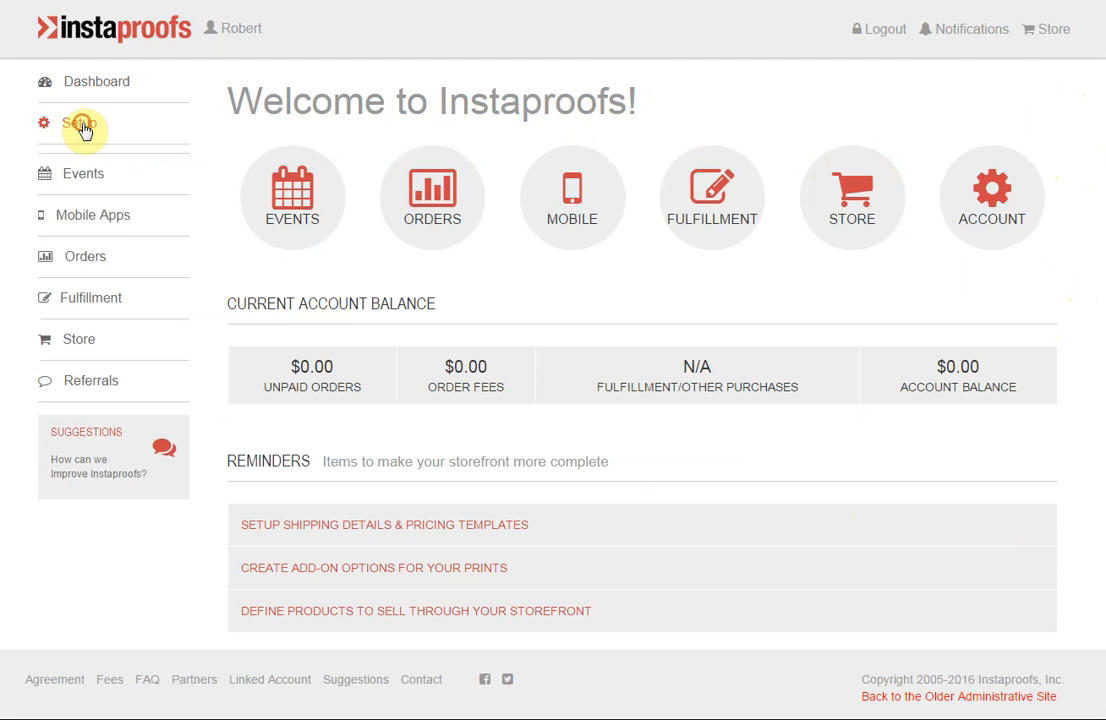
pyautogui.click(80, 122)
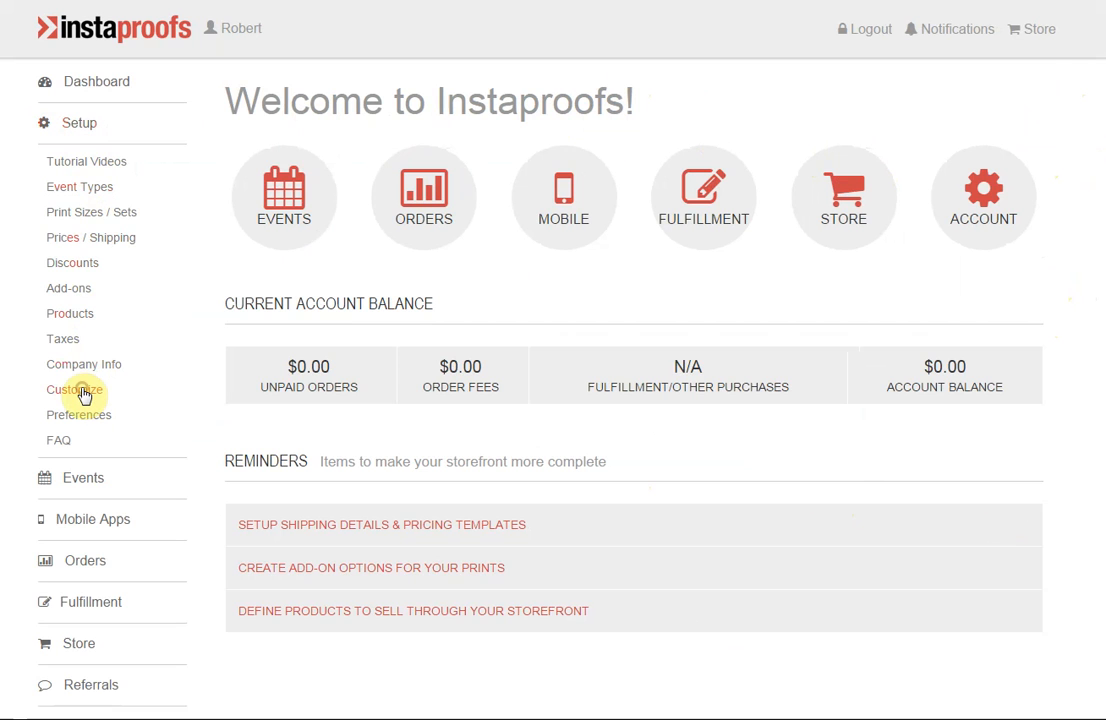
pyautogui.click(74, 388)
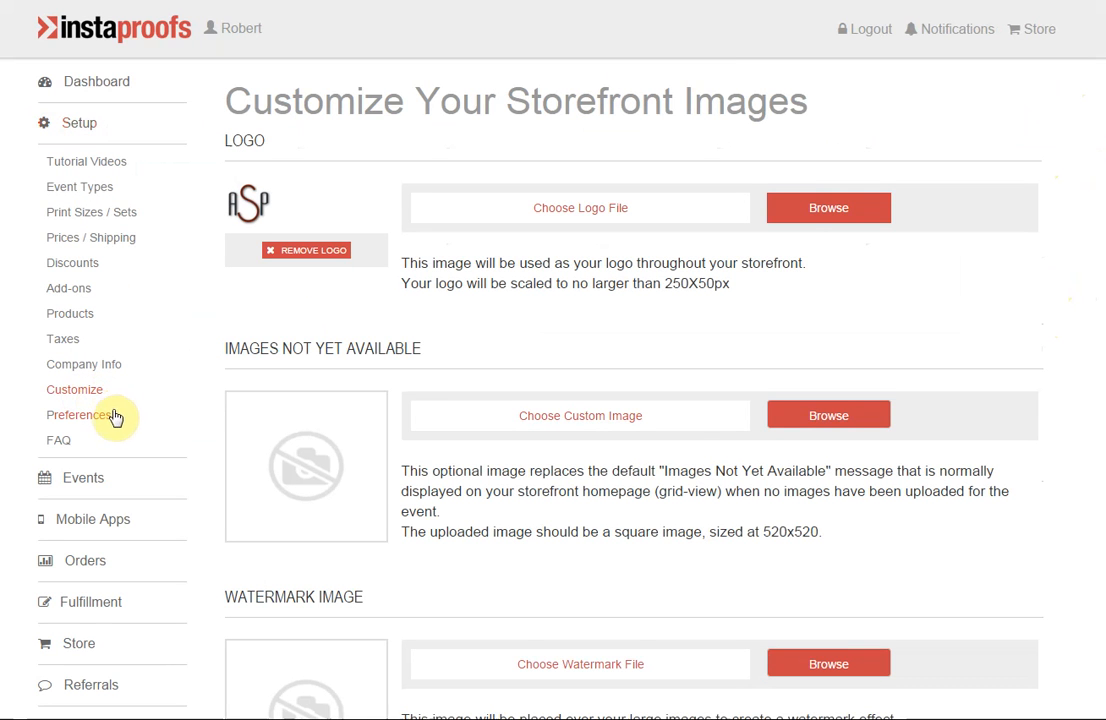
pyautogui.scroll(-3)
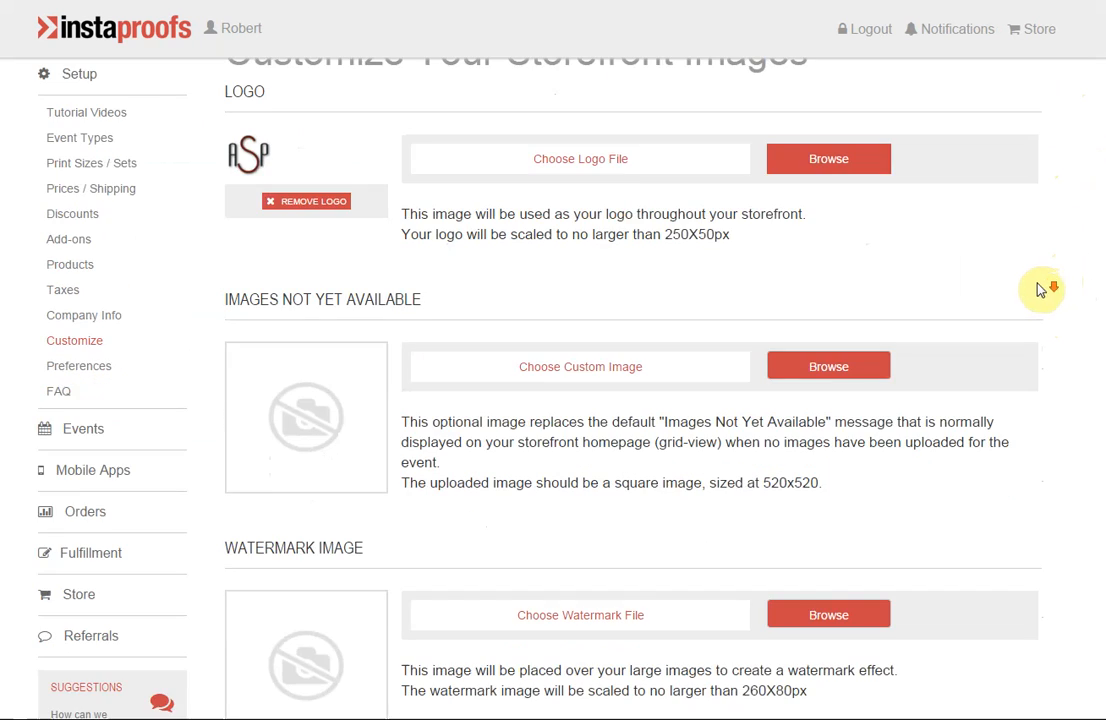
pyautogui.scroll(-3)
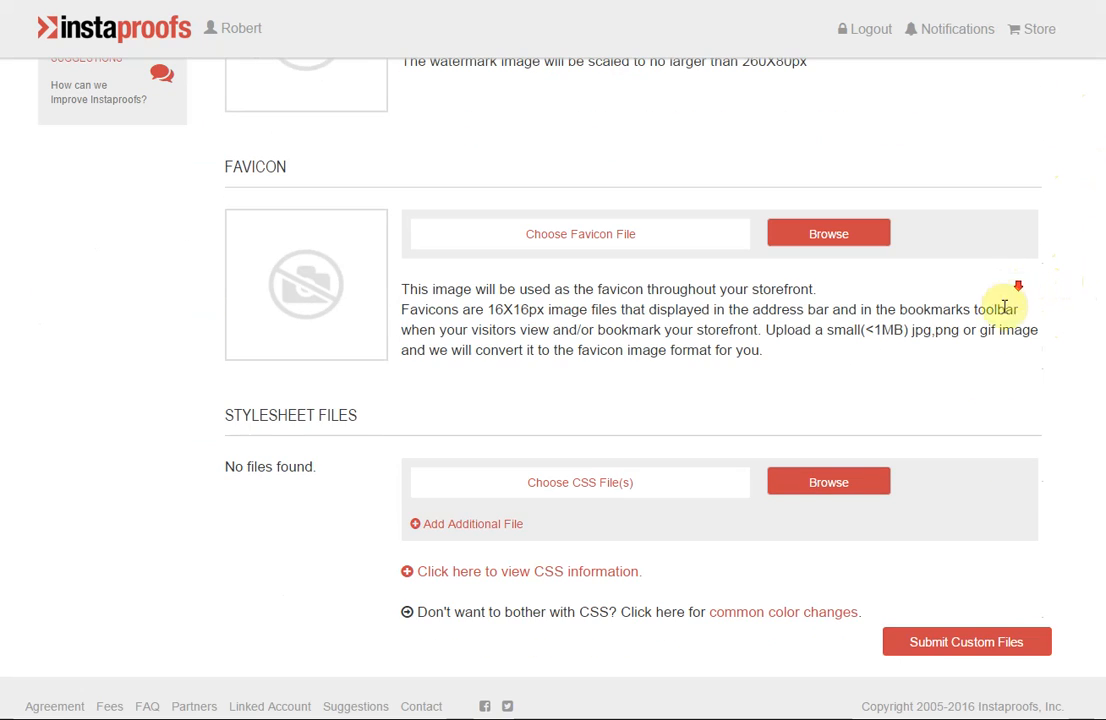
pyautogui.moveTo(382, 438)
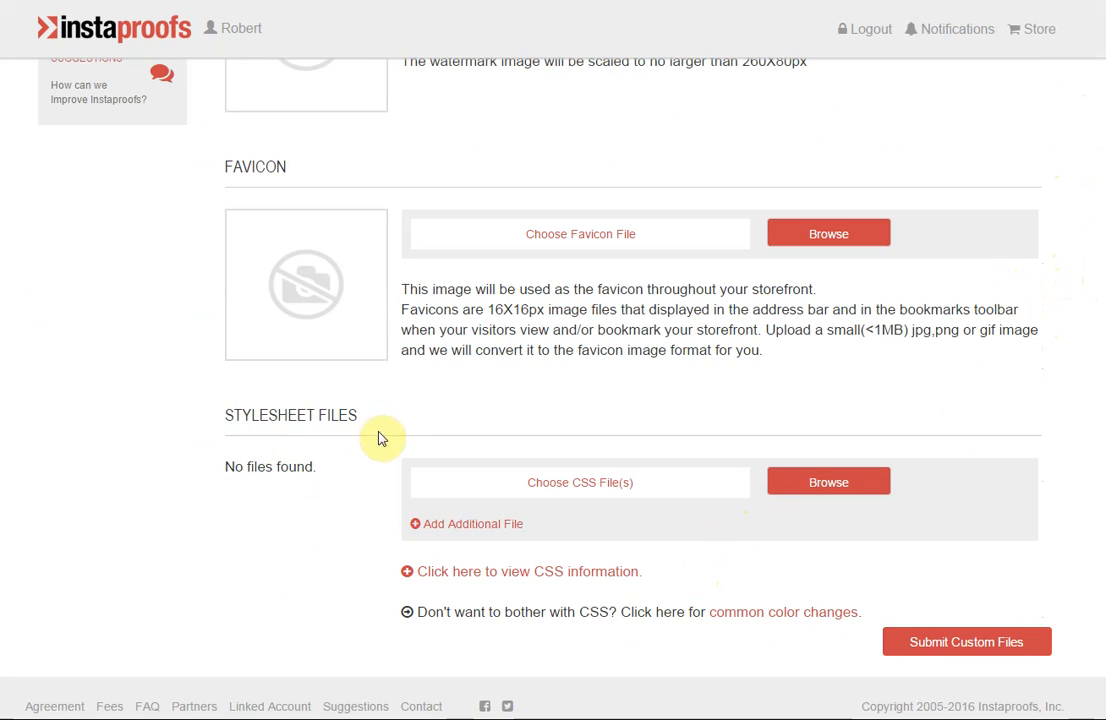
pyautogui.moveTo(256, 600)
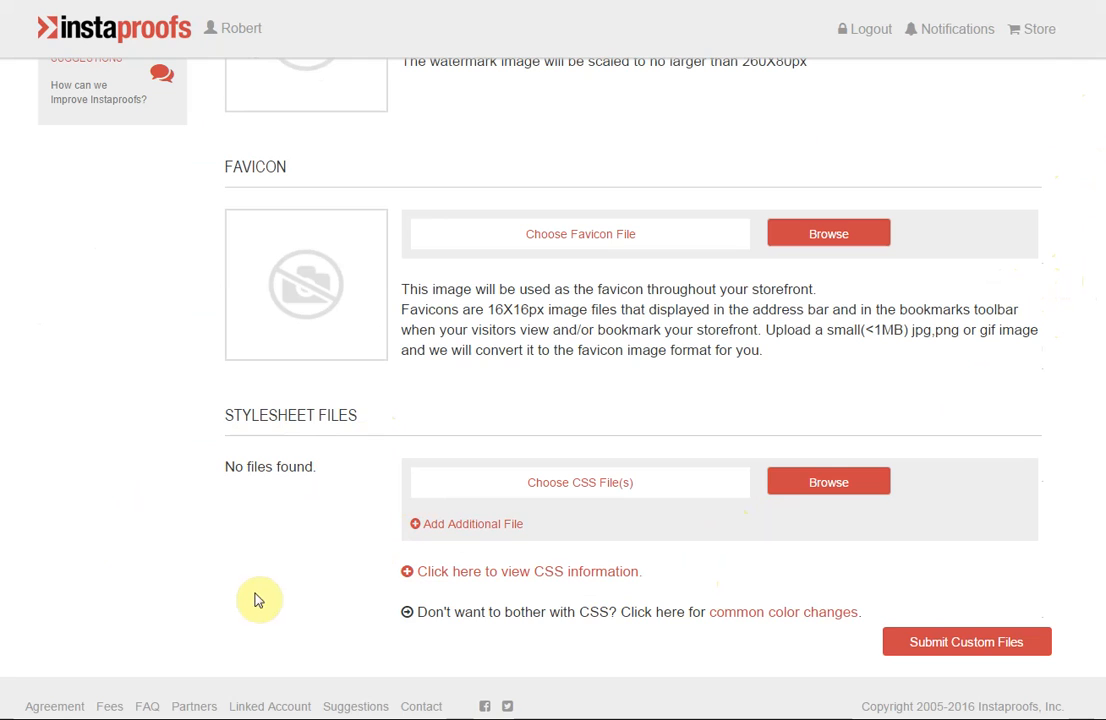
pyautogui.moveTo(272, 572)
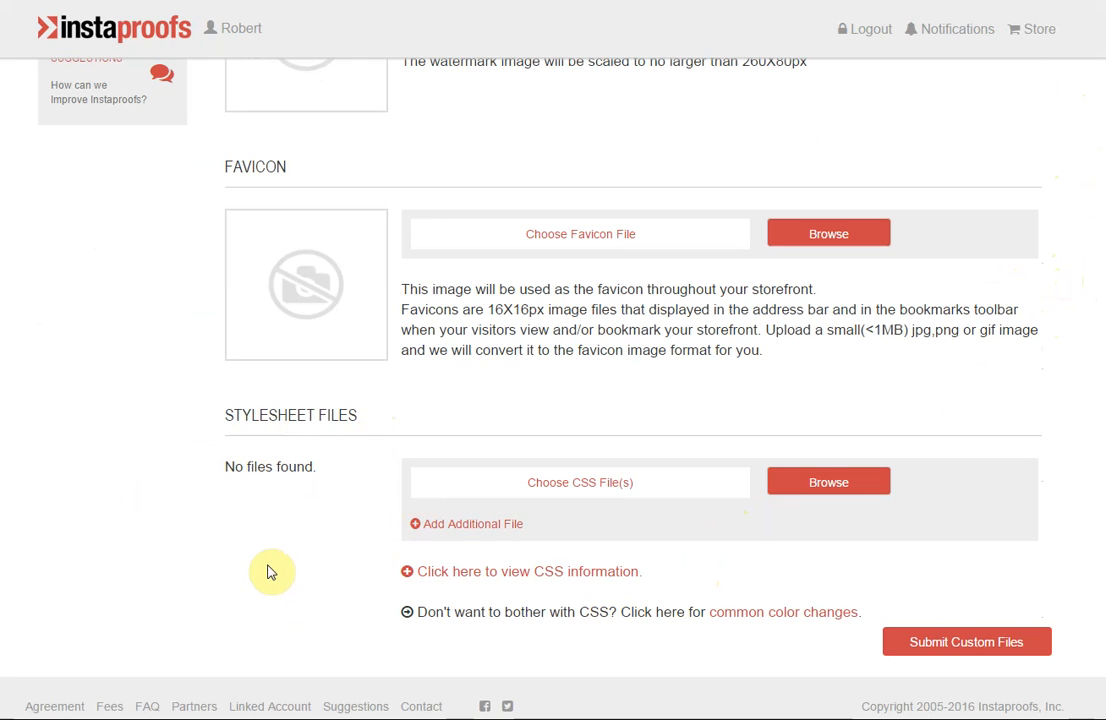
pyautogui.moveTo(258, 572)
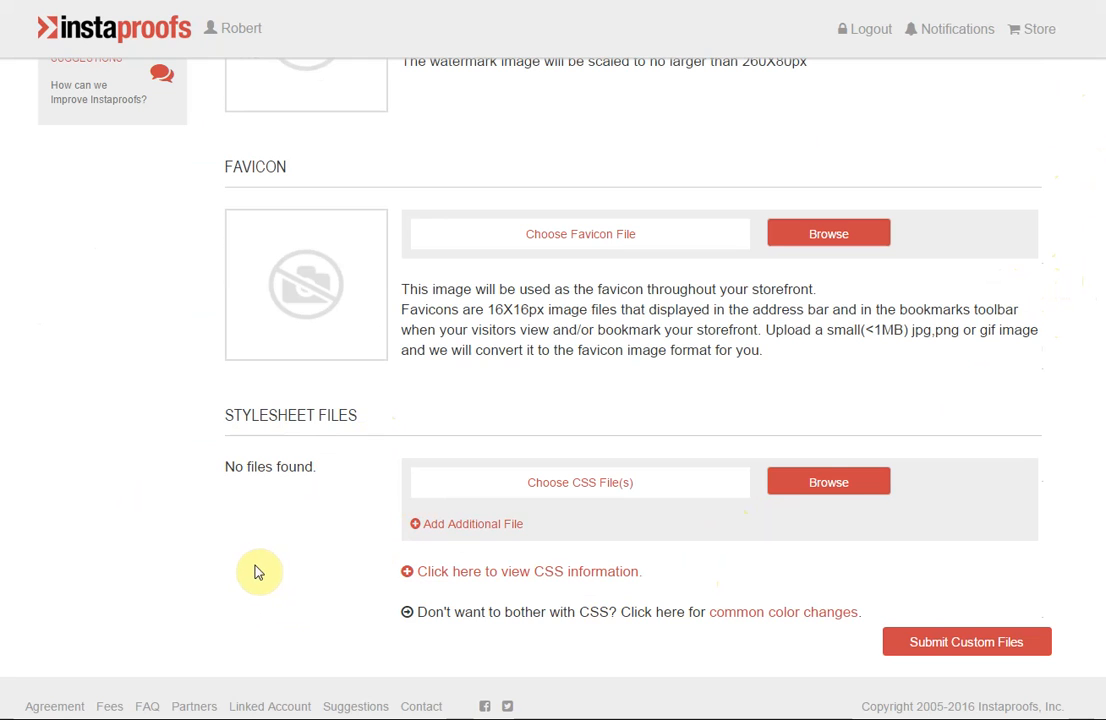
pyautogui.moveTo(518, 504)
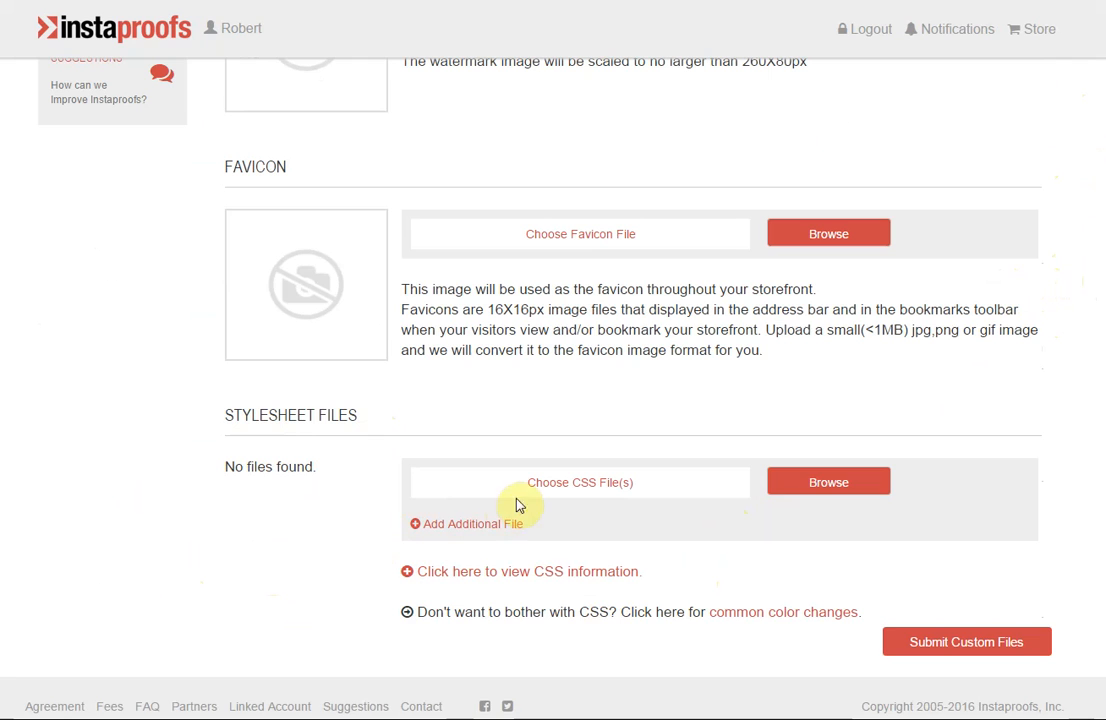
pyautogui.moveTo(720, 556)
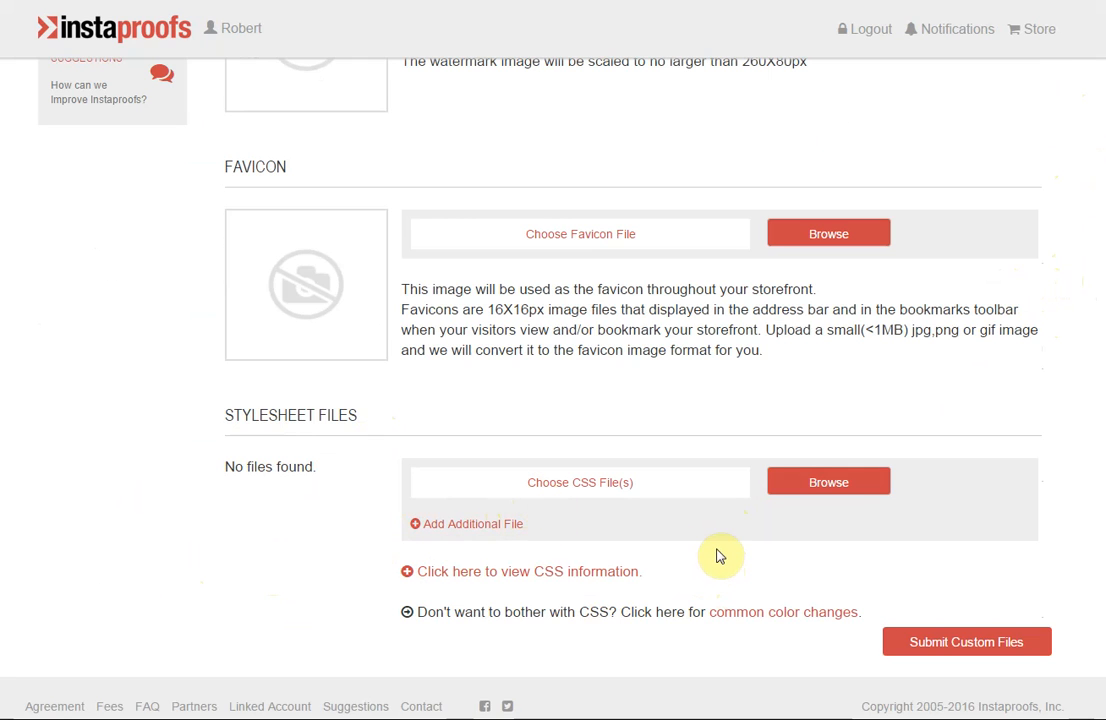
pyautogui.moveTo(280, 538)
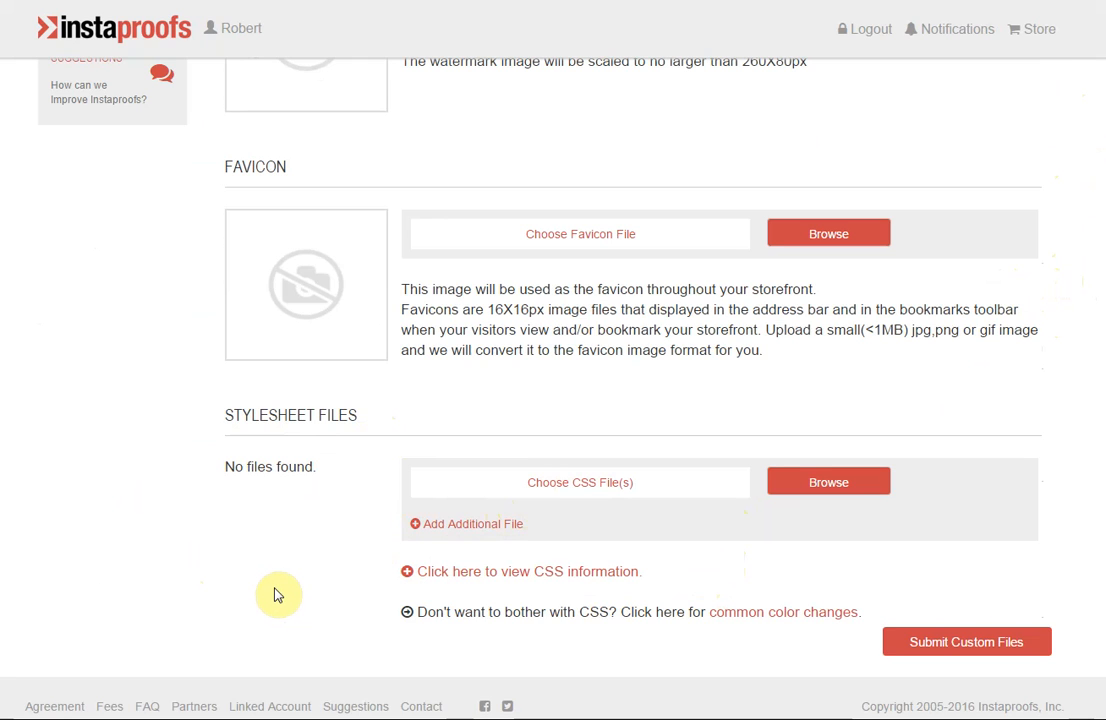
pyautogui.moveTo(314, 568)
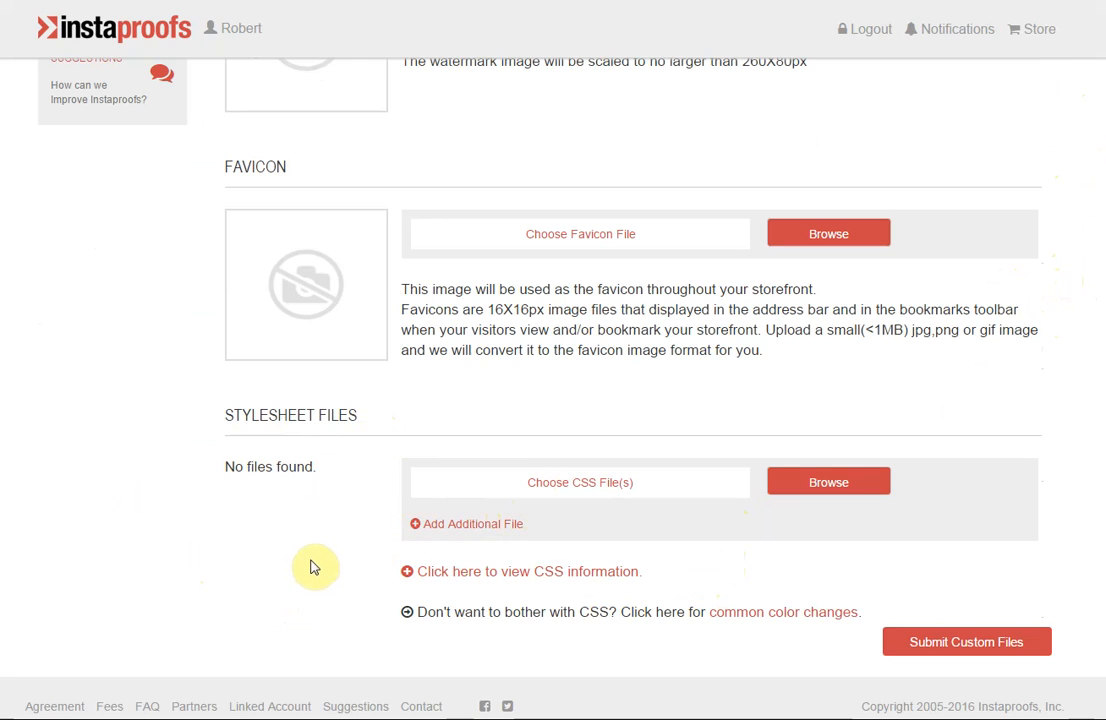
pyautogui.moveTo(782, 642)
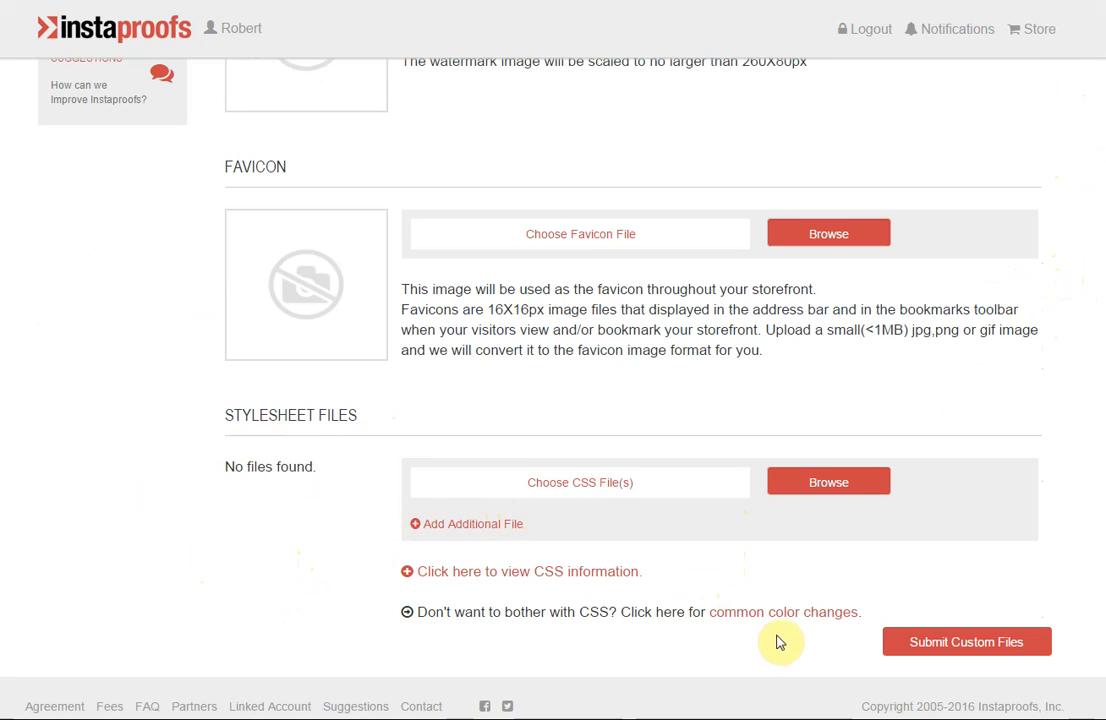
pyautogui.moveTo(780, 624)
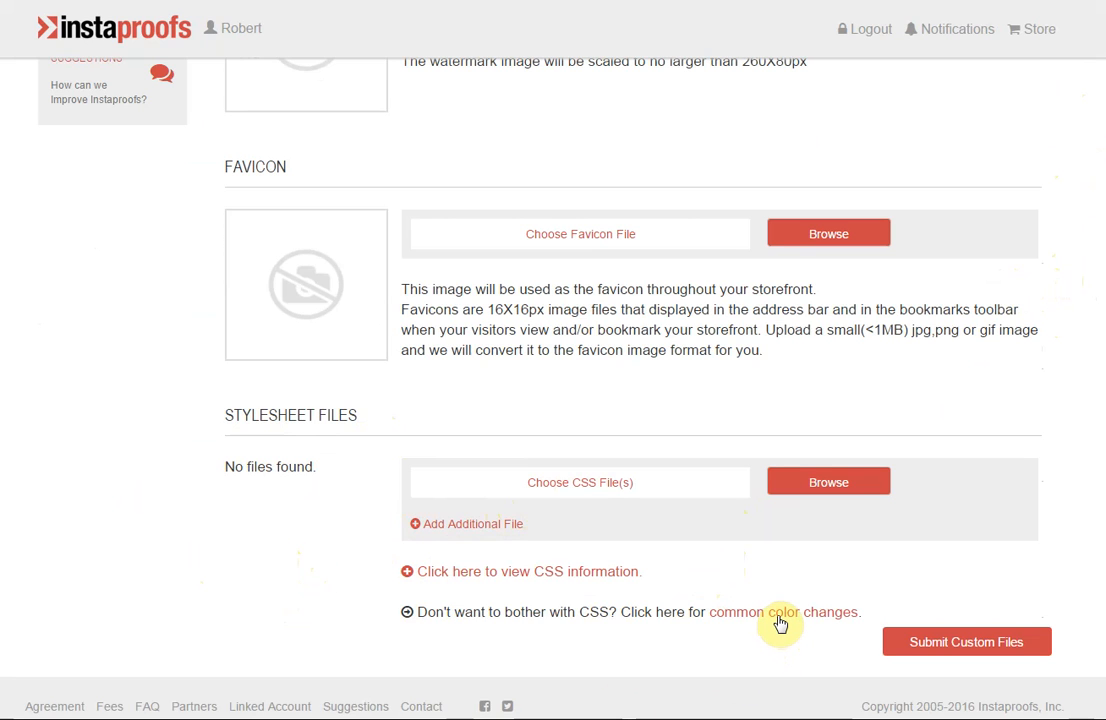
# Bring up the Customize Your Storefront Colors dialog via the common color changes link and review its options
pyautogui.click(782, 612)
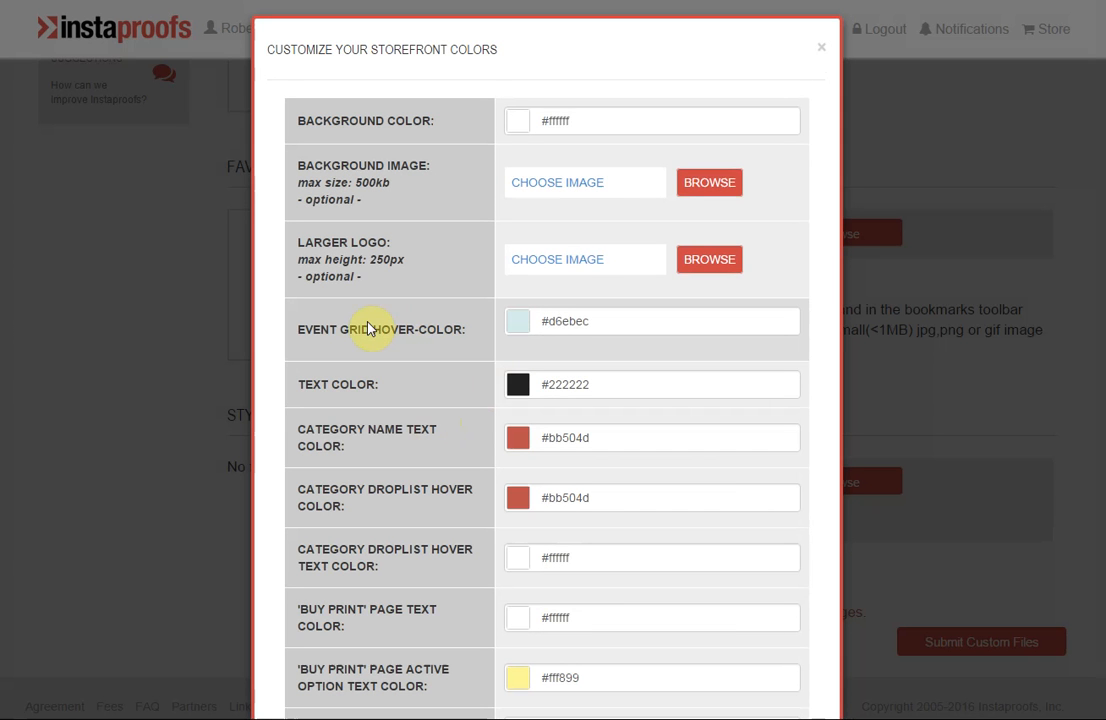
pyautogui.moveTo(416, 332)
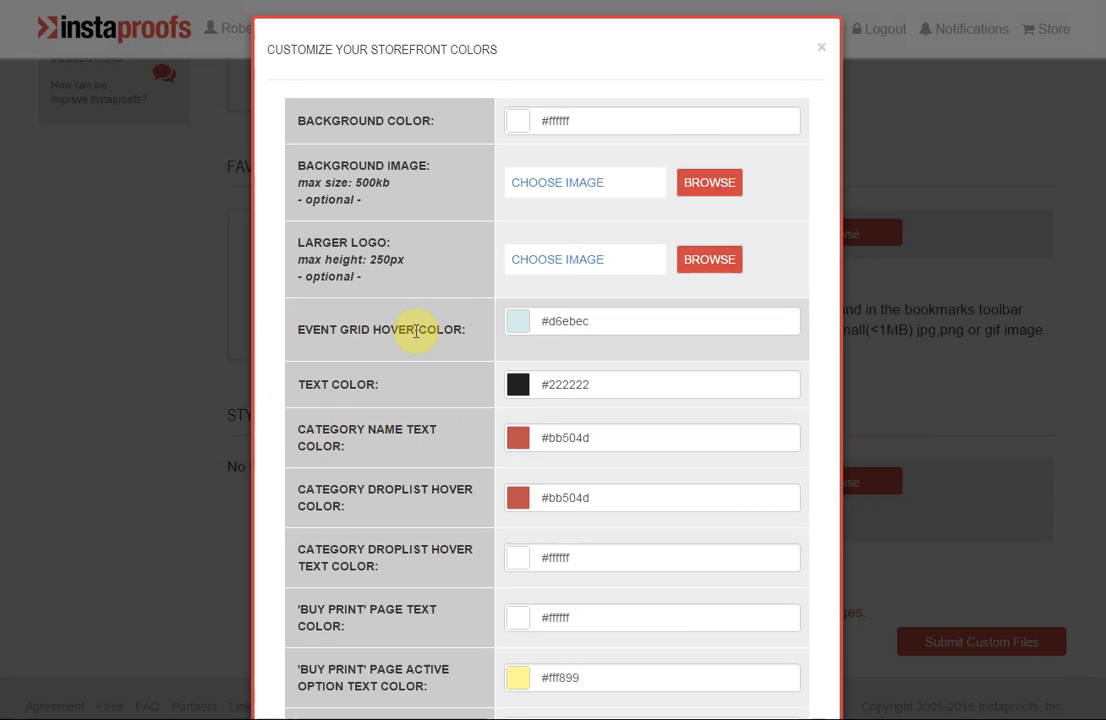
pyautogui.scroll(-3)
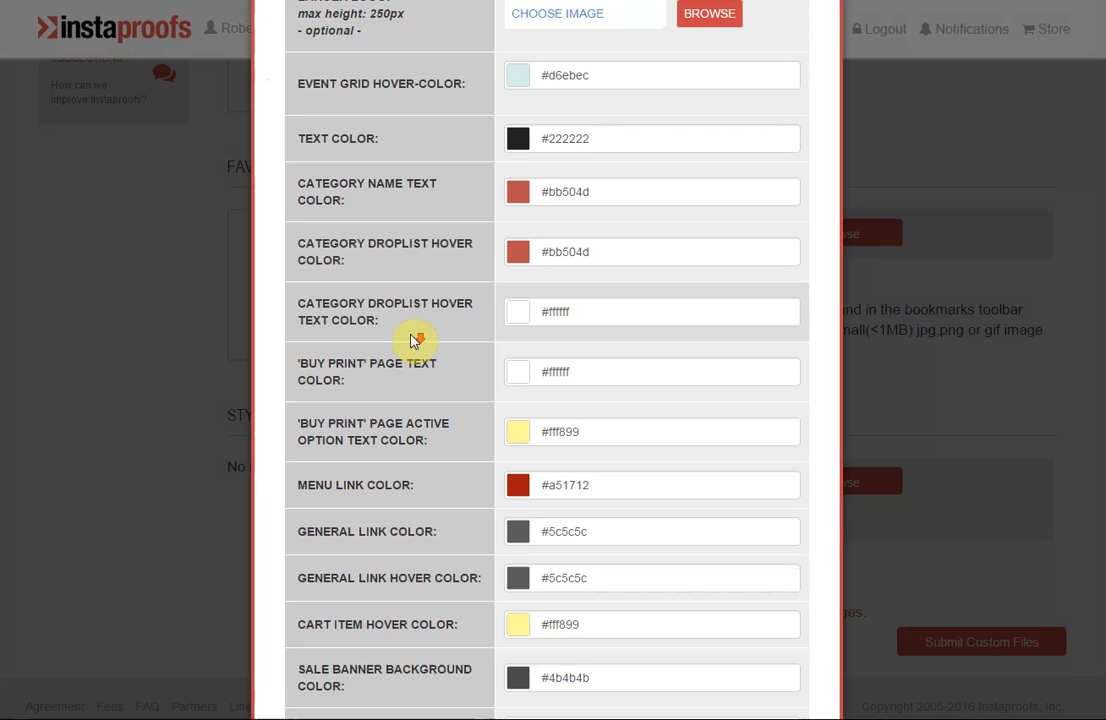
pyautogui.scroll(-3)
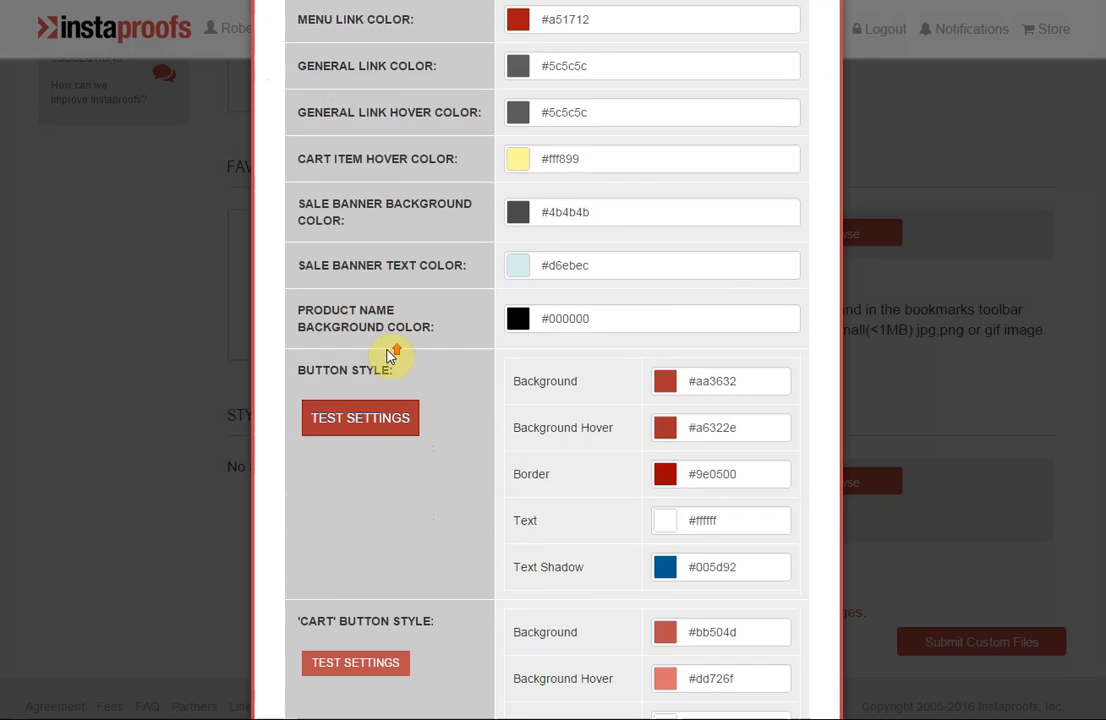
pyautogui.scroll(3)
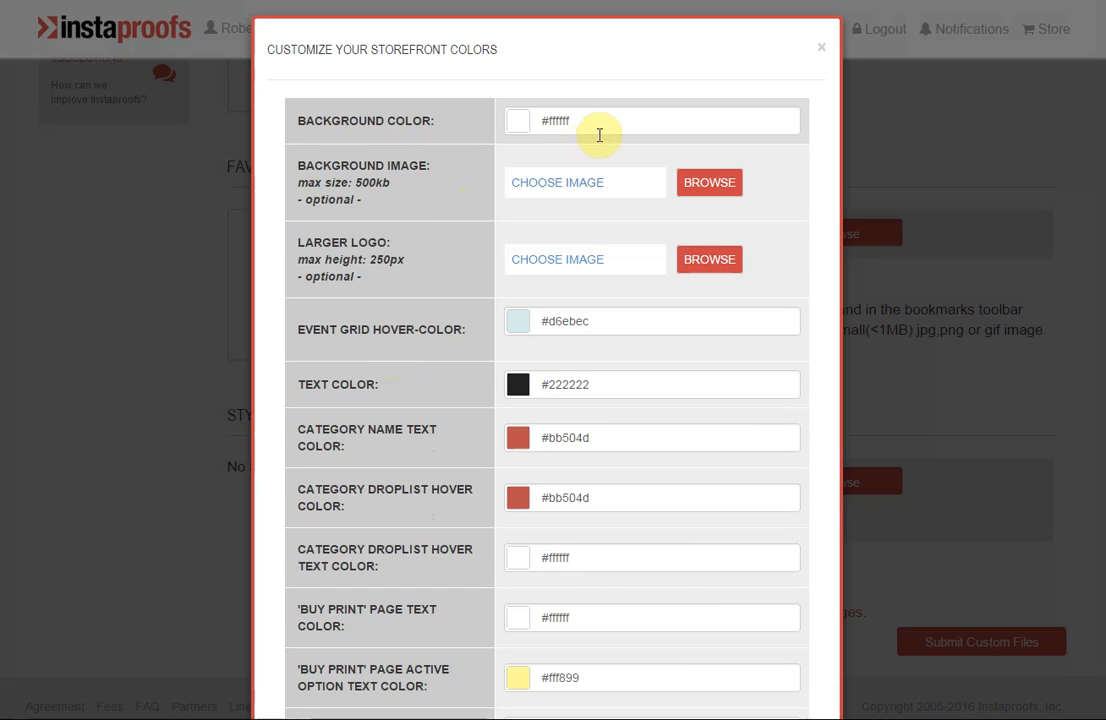
pyautogui.moveTo(620, 122)
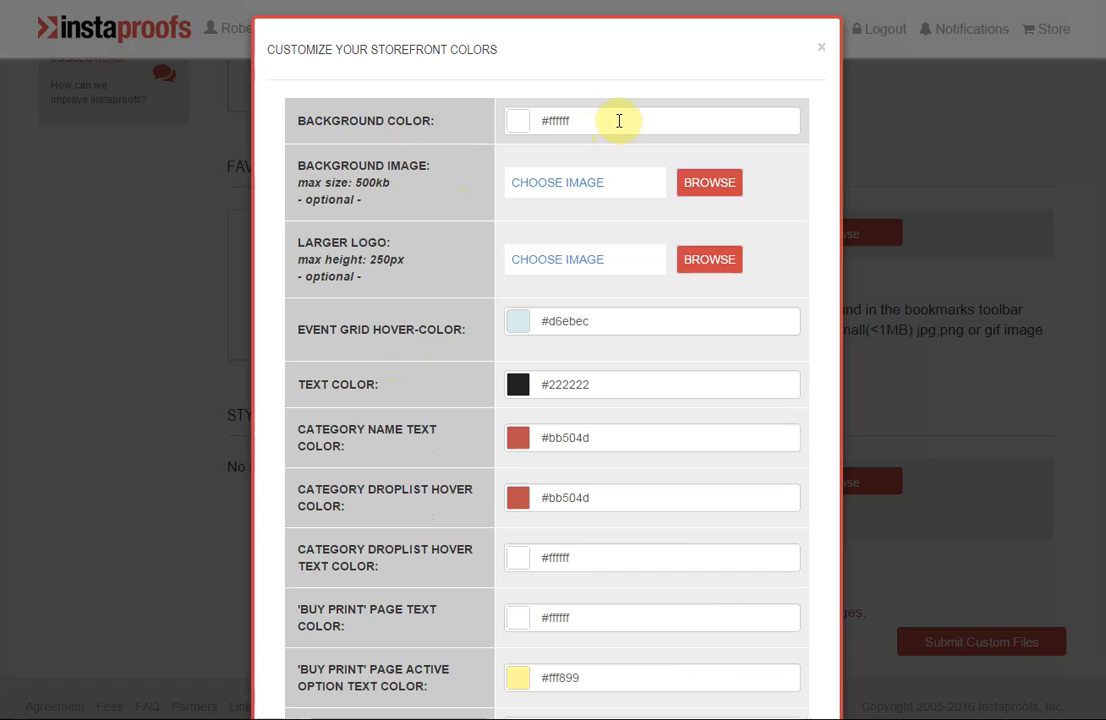
pyautogui.moveTo(636, 122)
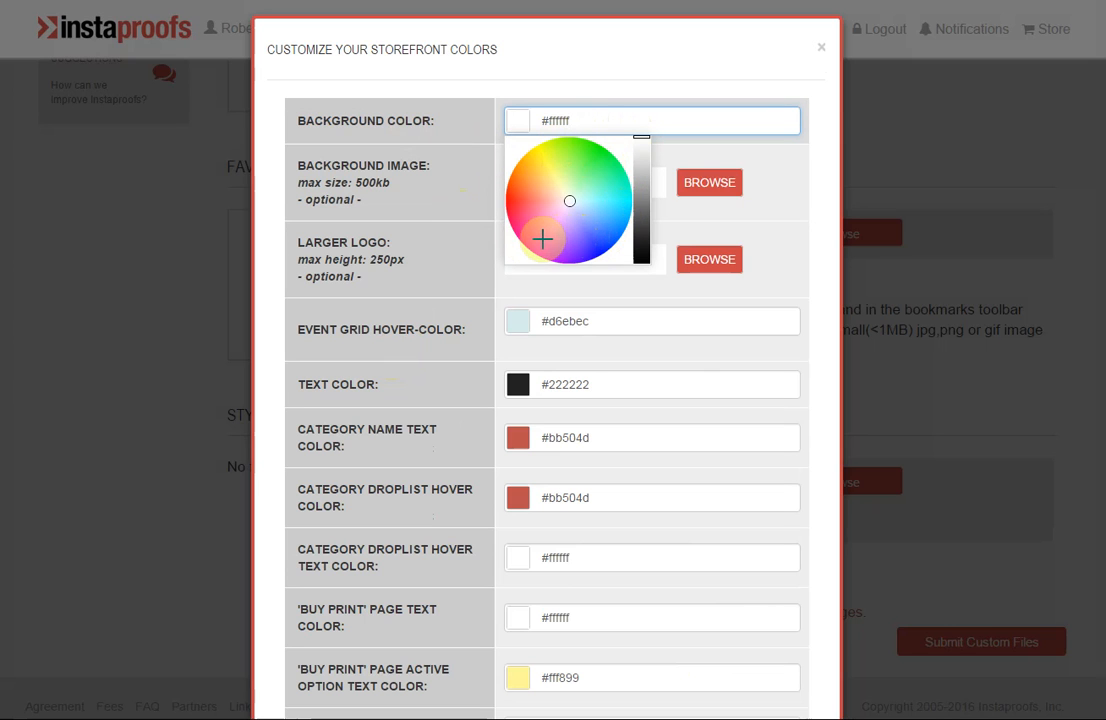
# Set Background Color #ff41f6 pink, Menu Link Color #2ca623 green and General Link Color #1d20db blue
pyautogui.click(544, 240)
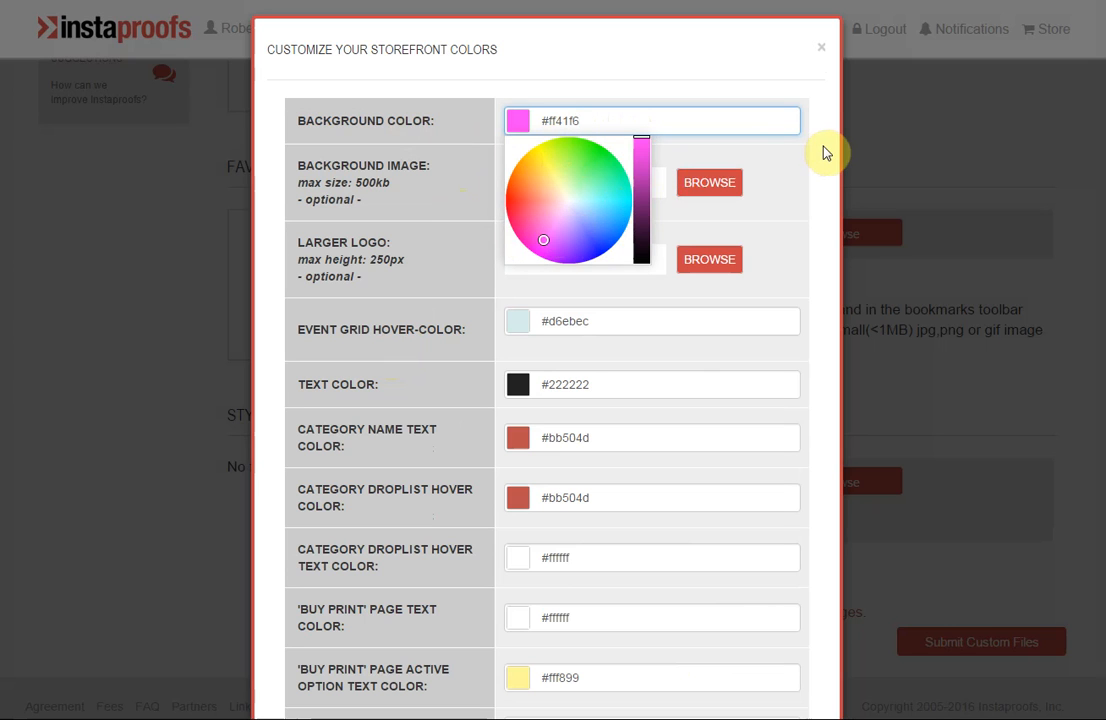
pyautogui.click(632, 122)
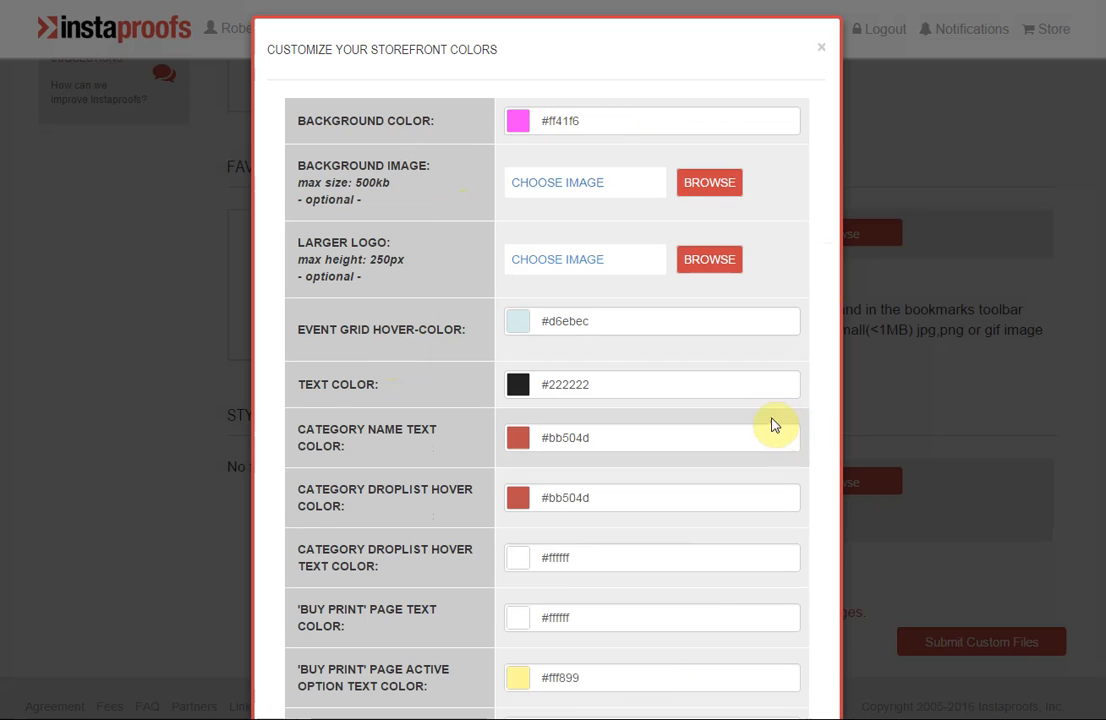
pyautogui.scroll(-3)
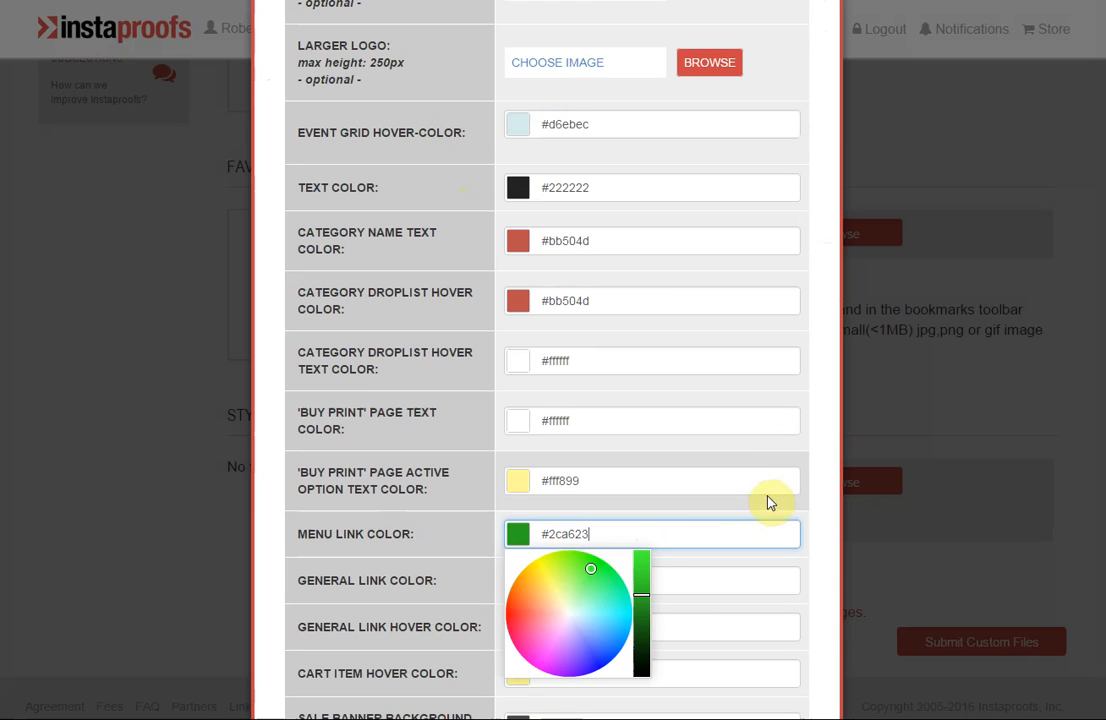
pyautogui.scroll(-3)
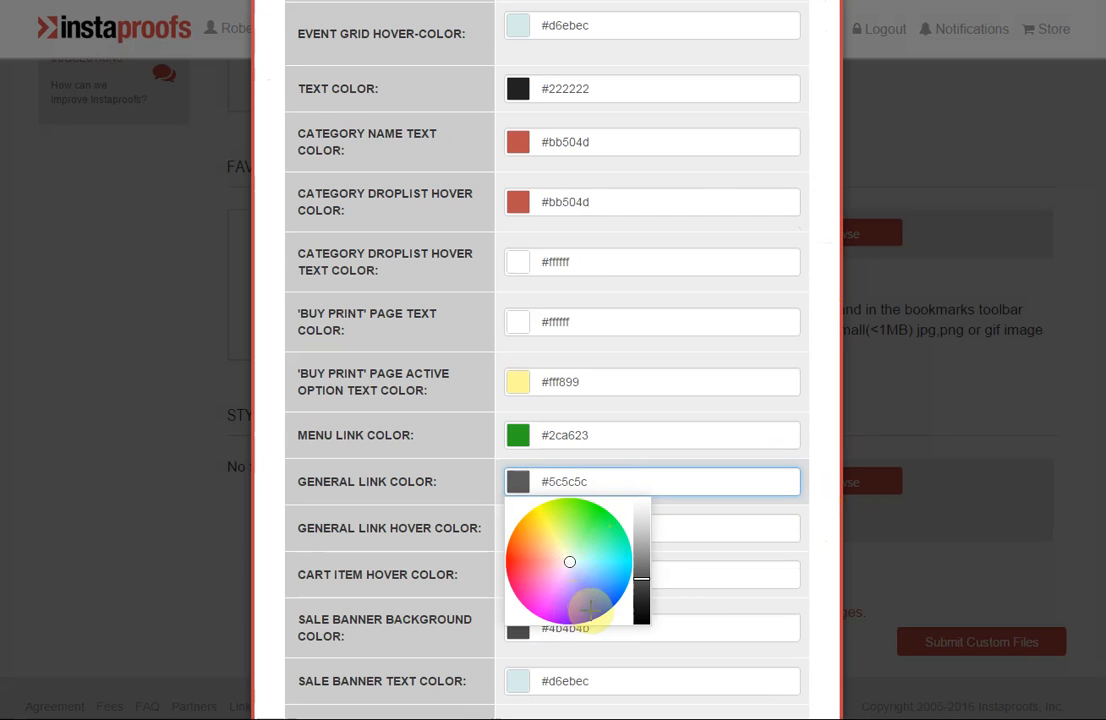
pyautogui.click(588, 596)
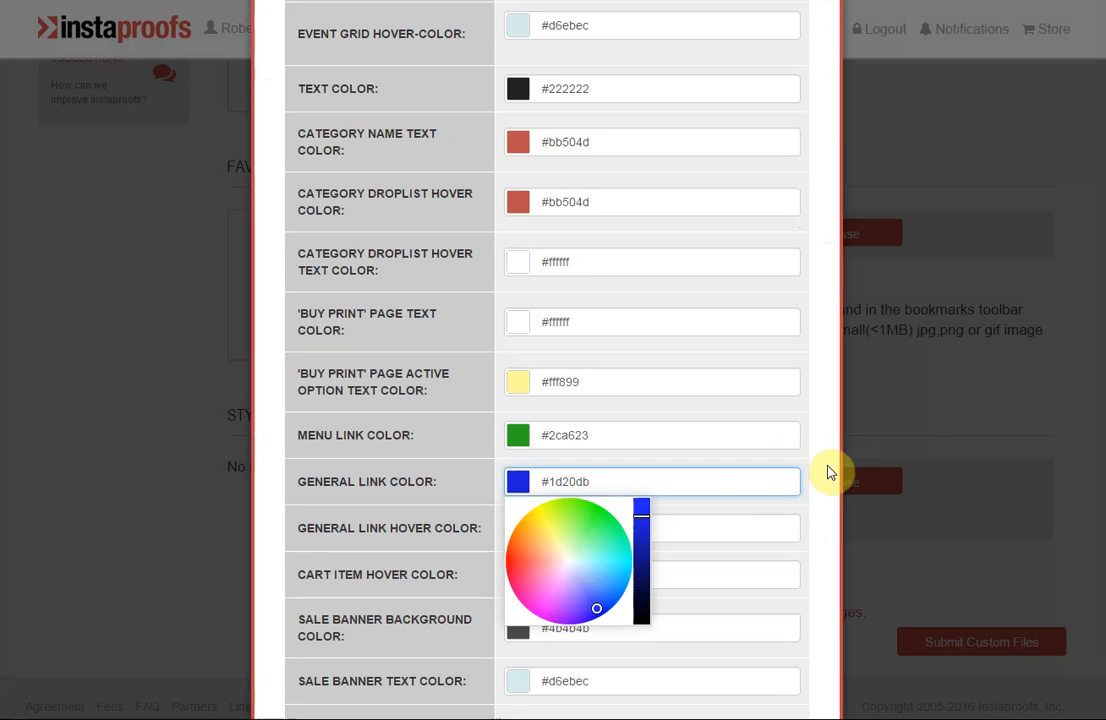
pyautogui.scroll(-3)
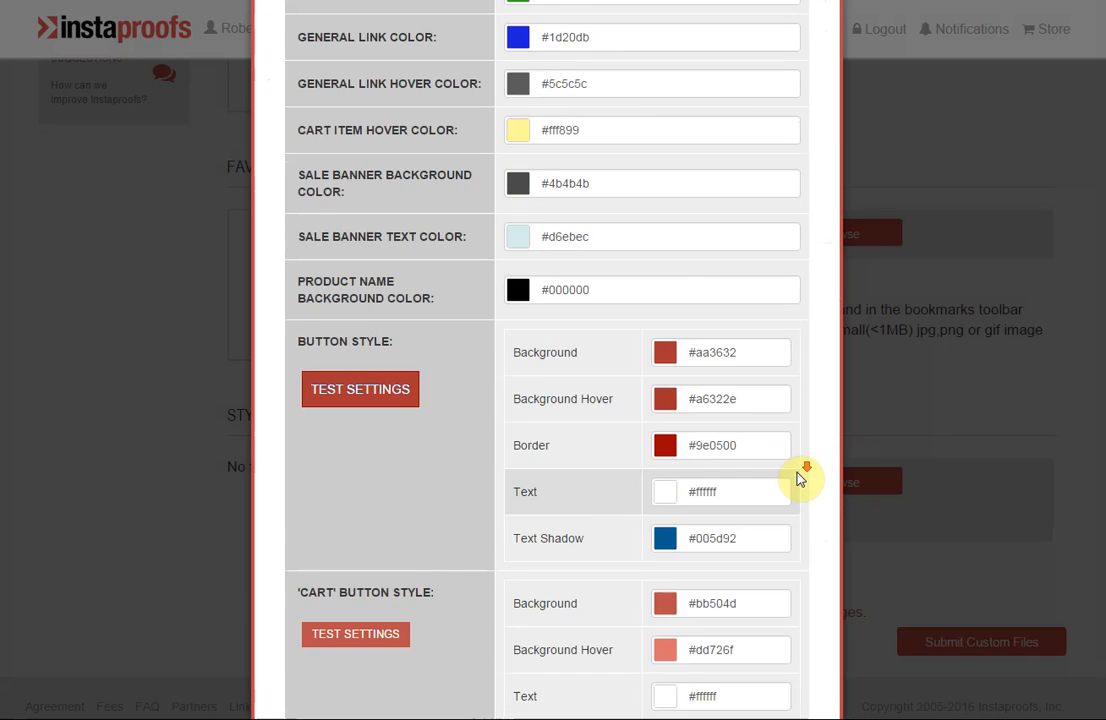
pyautogui.scroll(-3)
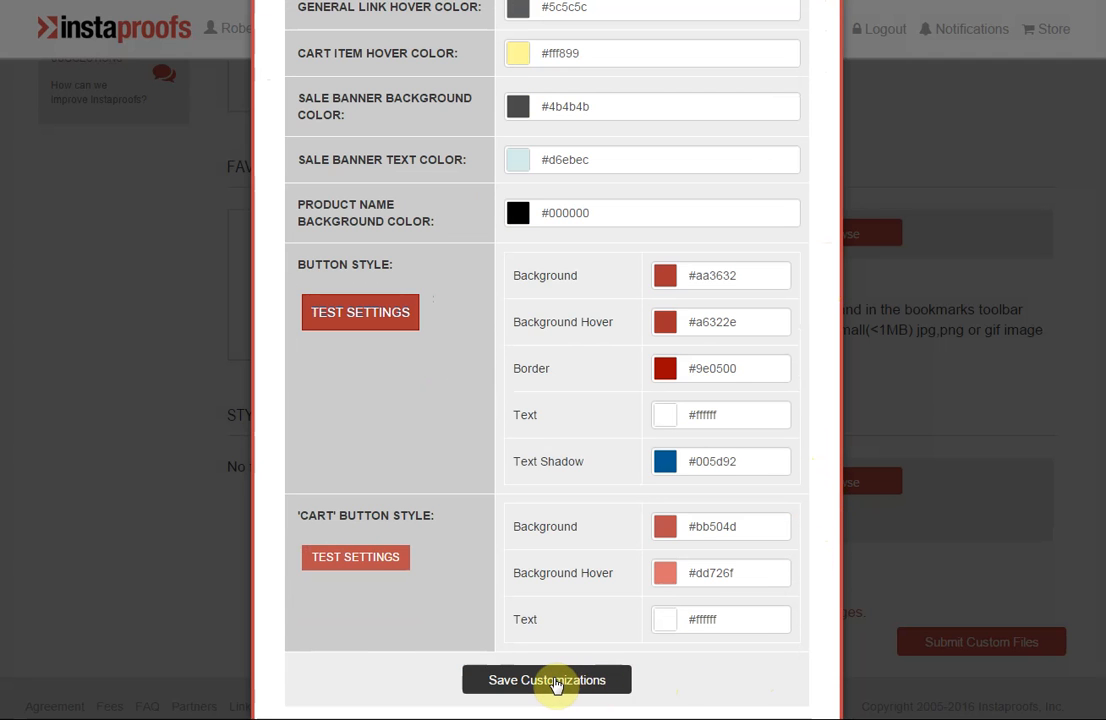
# Save the color customizations, confirming replacement of earlier styles, so store.css is listed under Stylesheet Files
pyautogui.click(546, 680)
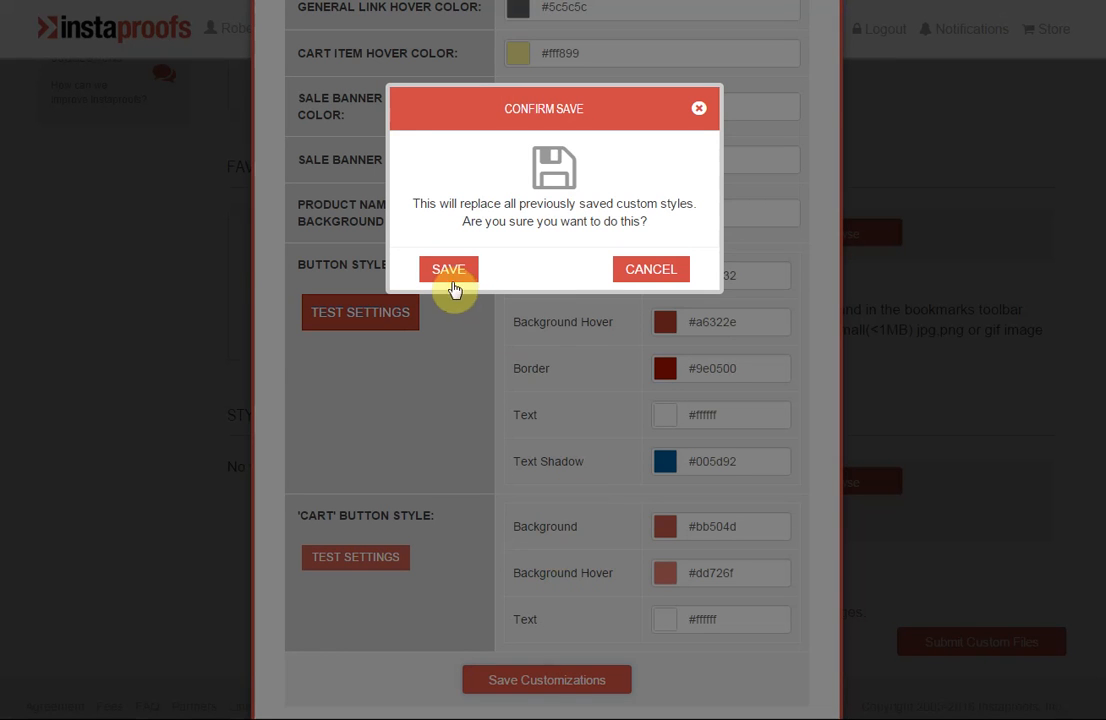
pyautogui.click(446, 268)
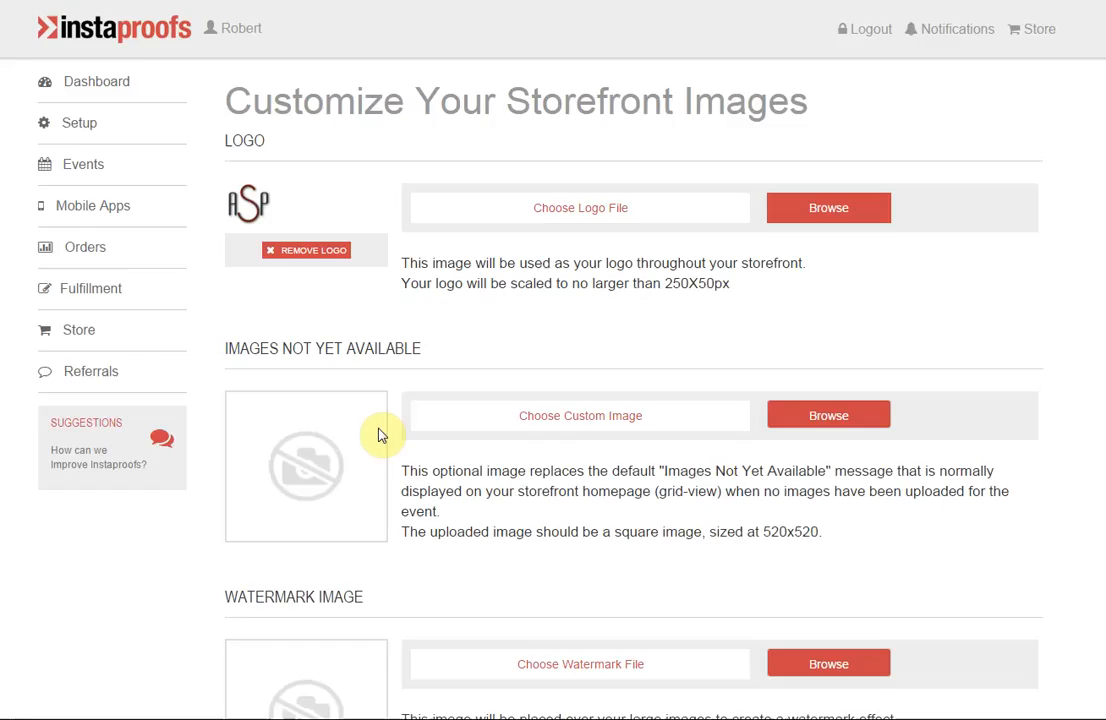
pyautogui.scroll(-3)
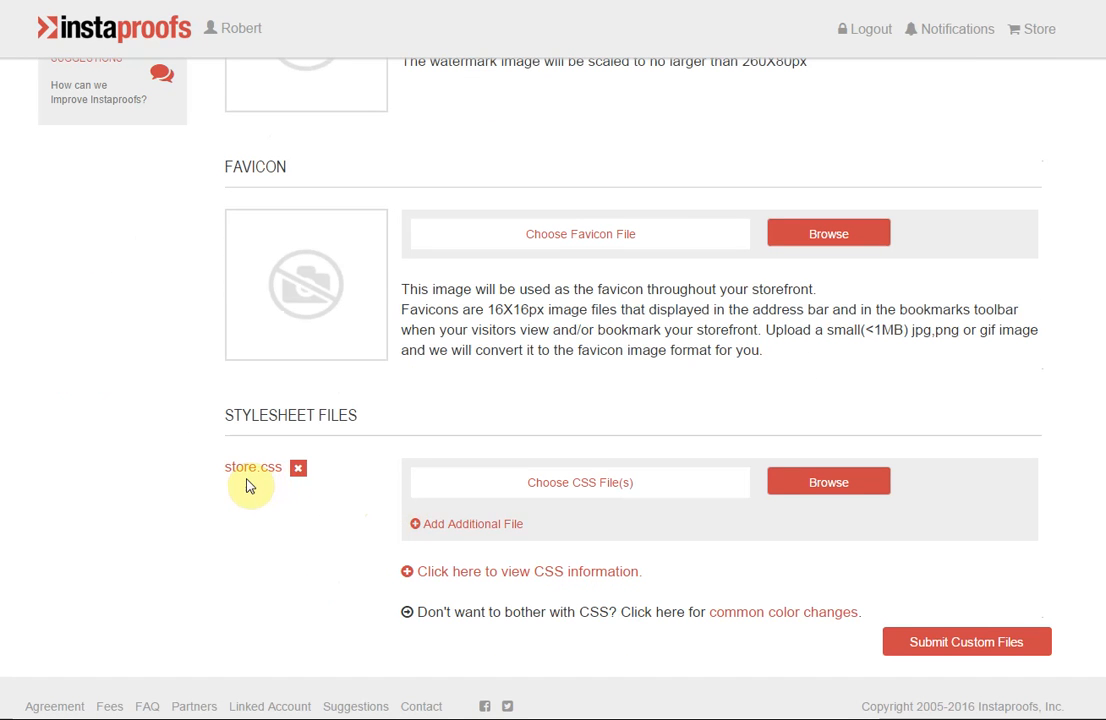
pyautogui.moveTo(268, 506)
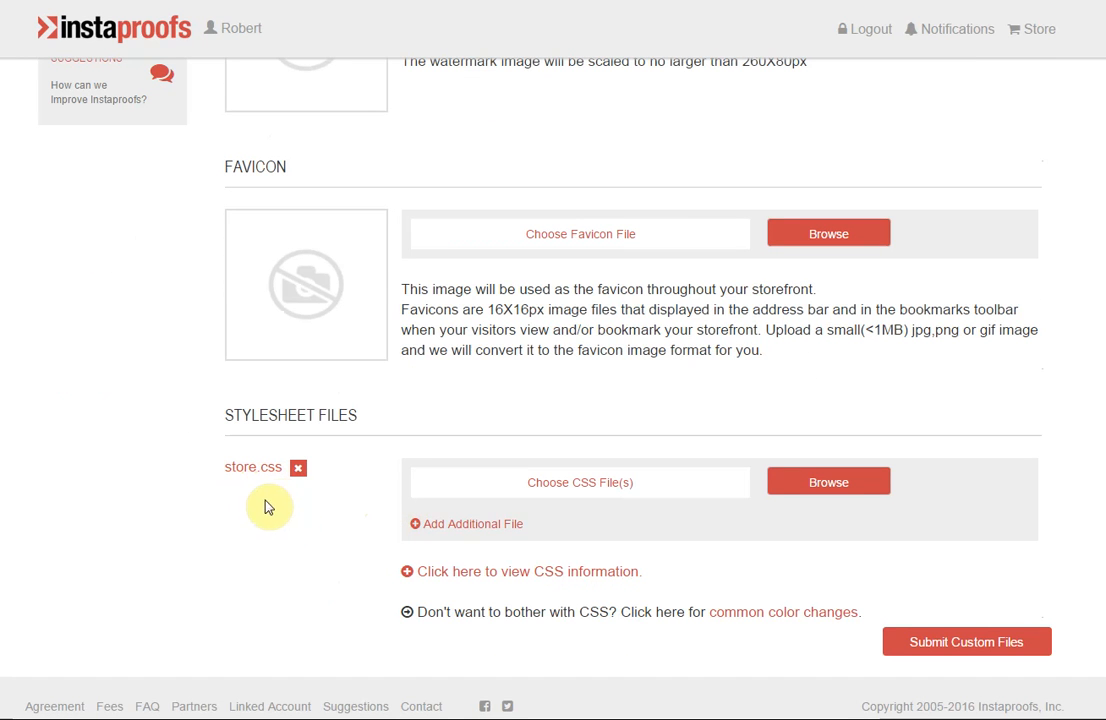
pyautogui.moveTo(132, 518)
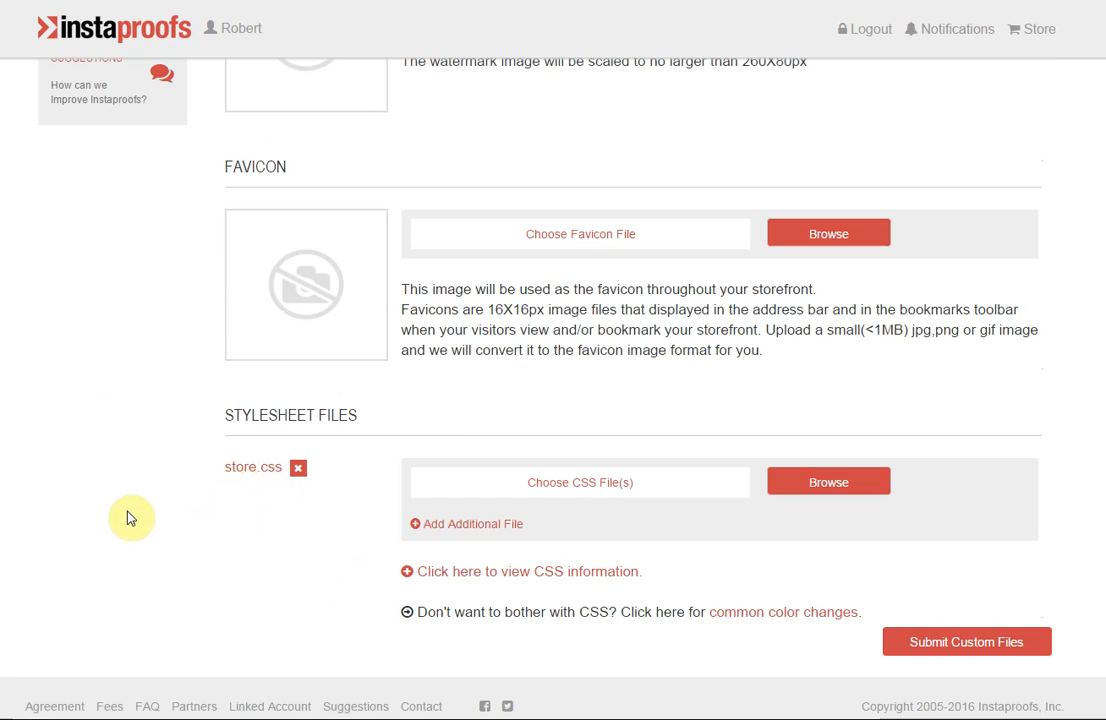
pyautogui.scroll(3)
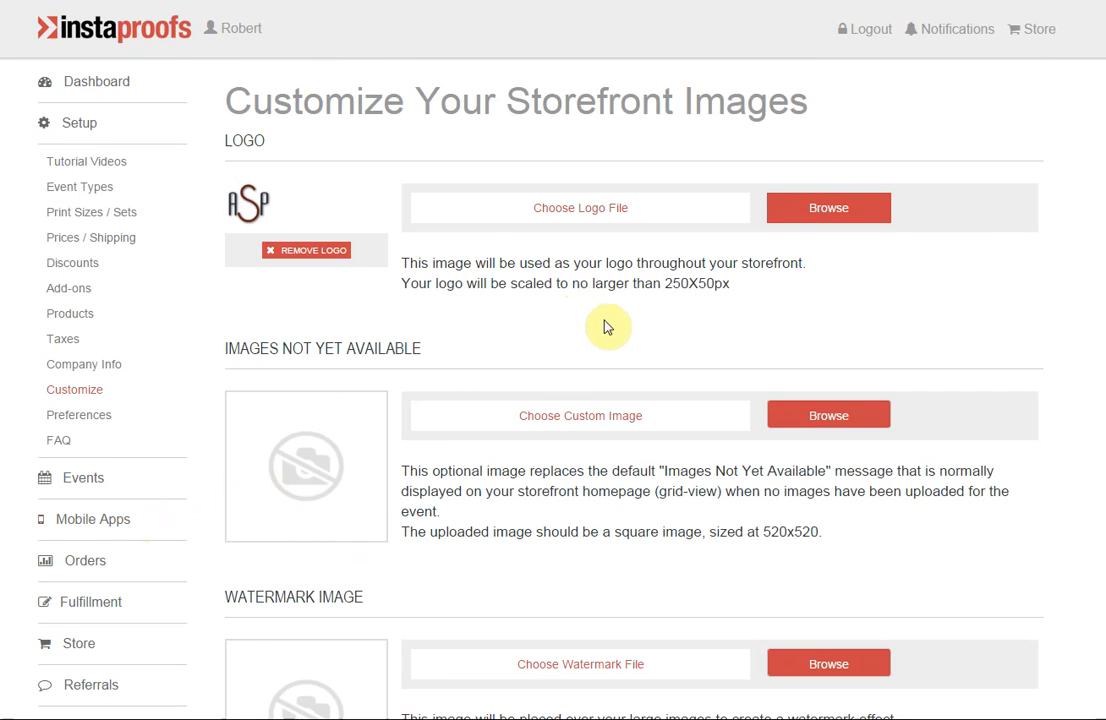
pyautogui.moveTo(608, 328)
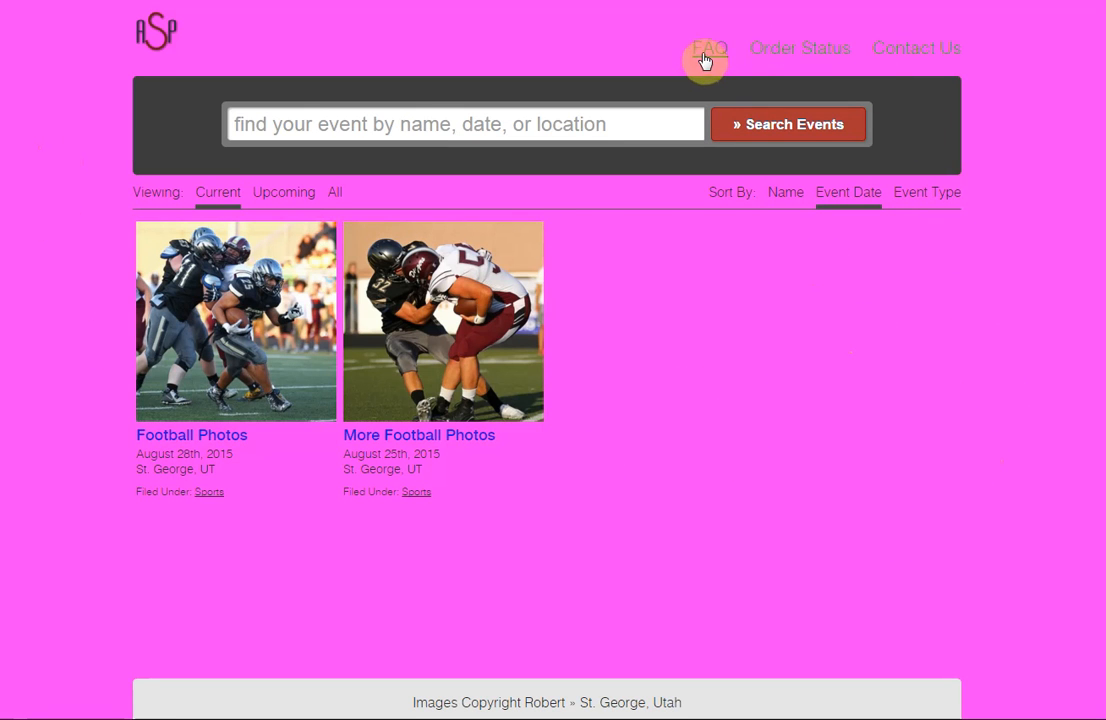
pyautogui.moveTo(512, 526)
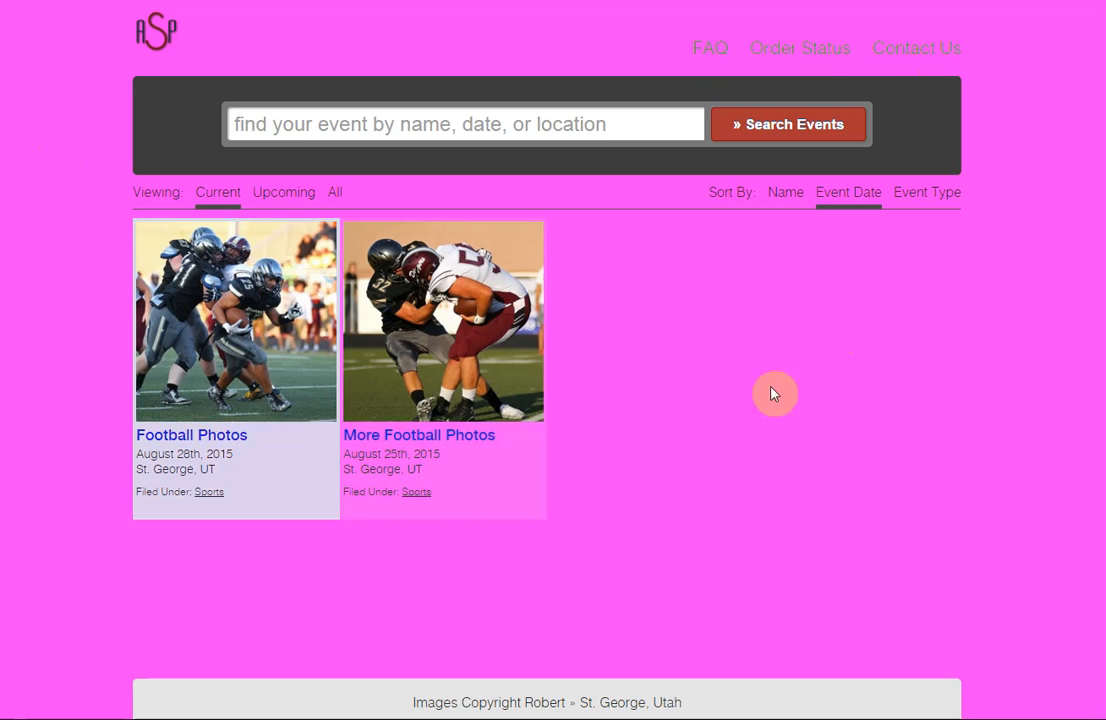
pyautogui.moveTo(776, 392)
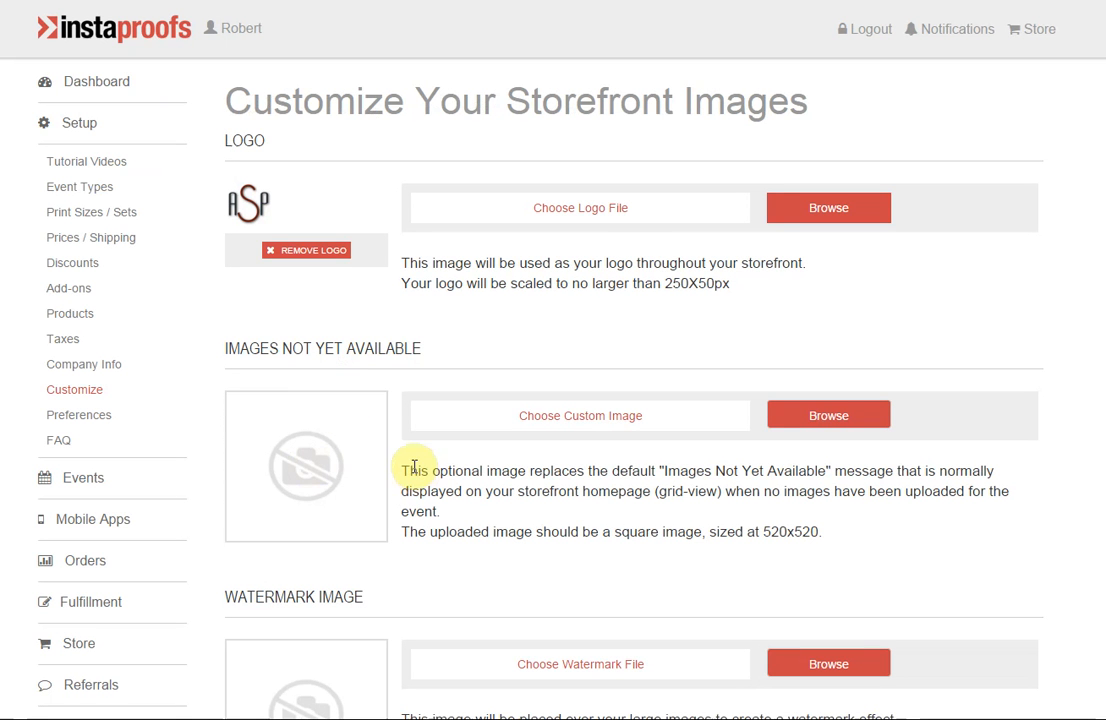
pyautogui.moveTo(390, 448)
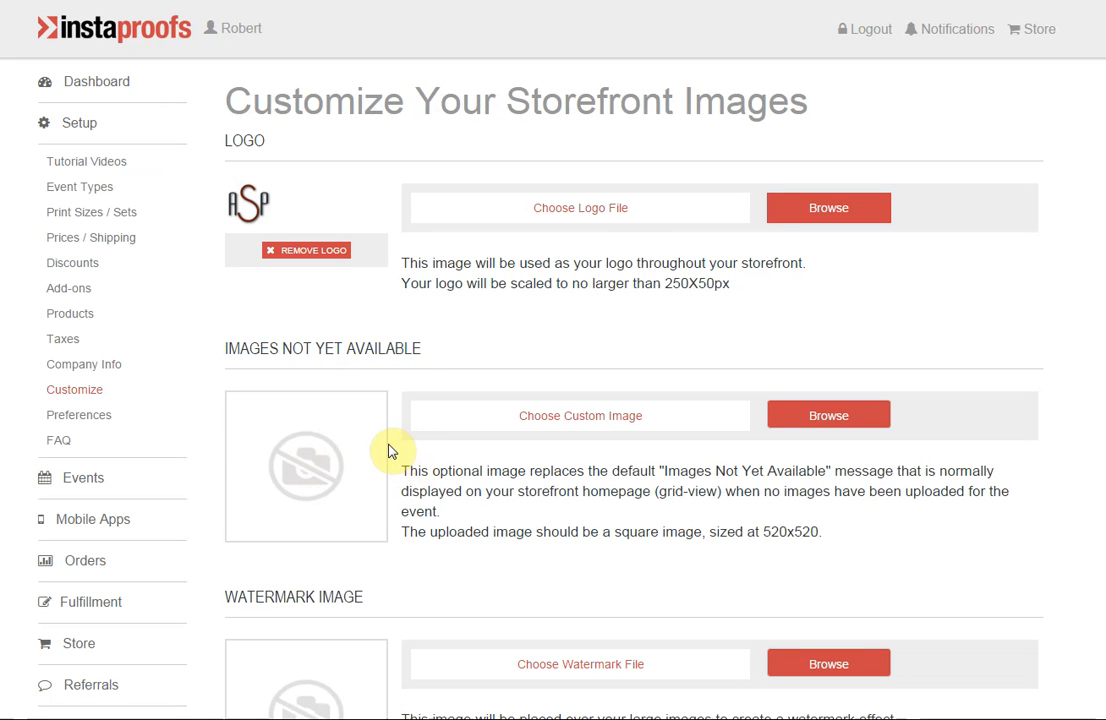
# Expand the Store menu in the sidebar to show Store Overview, CSS Customizations and Shopping Cart
pyautogui.scroll(-3)
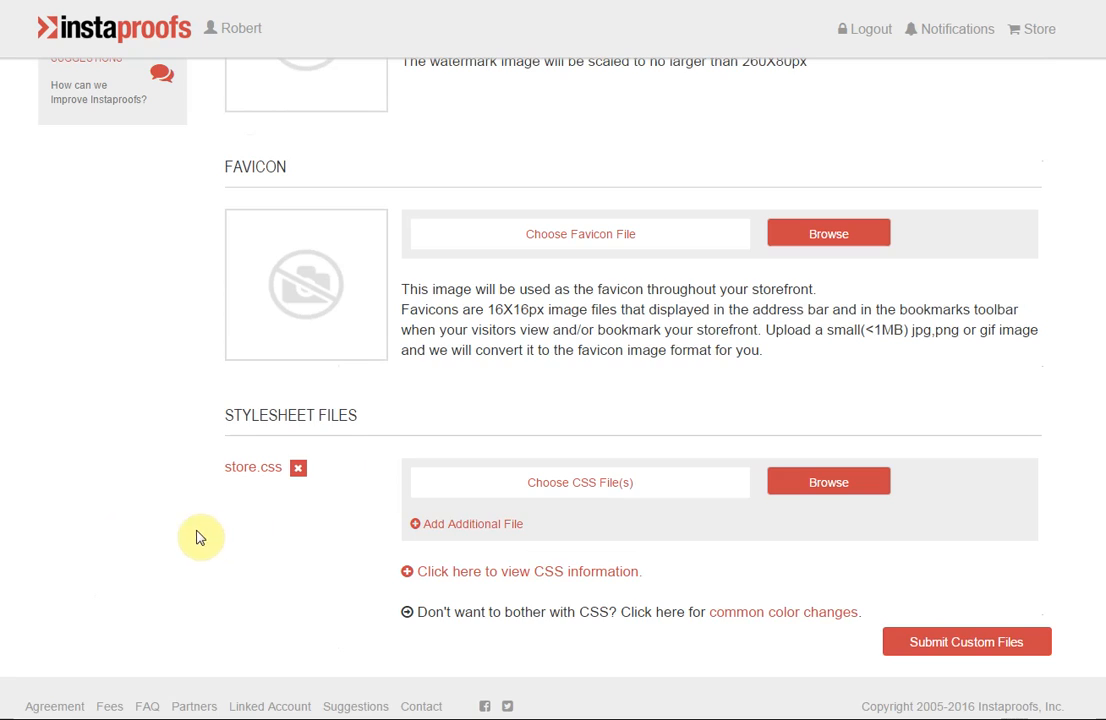
pyautogui.scroll(3)
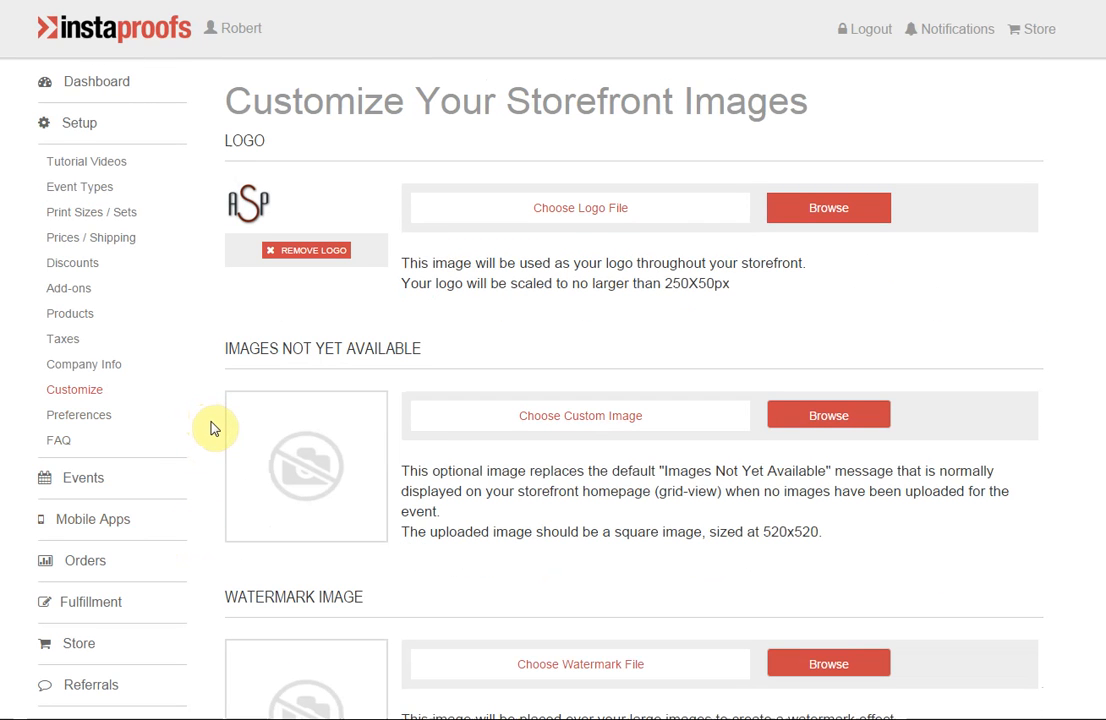
pyautogui.scroll(-3)
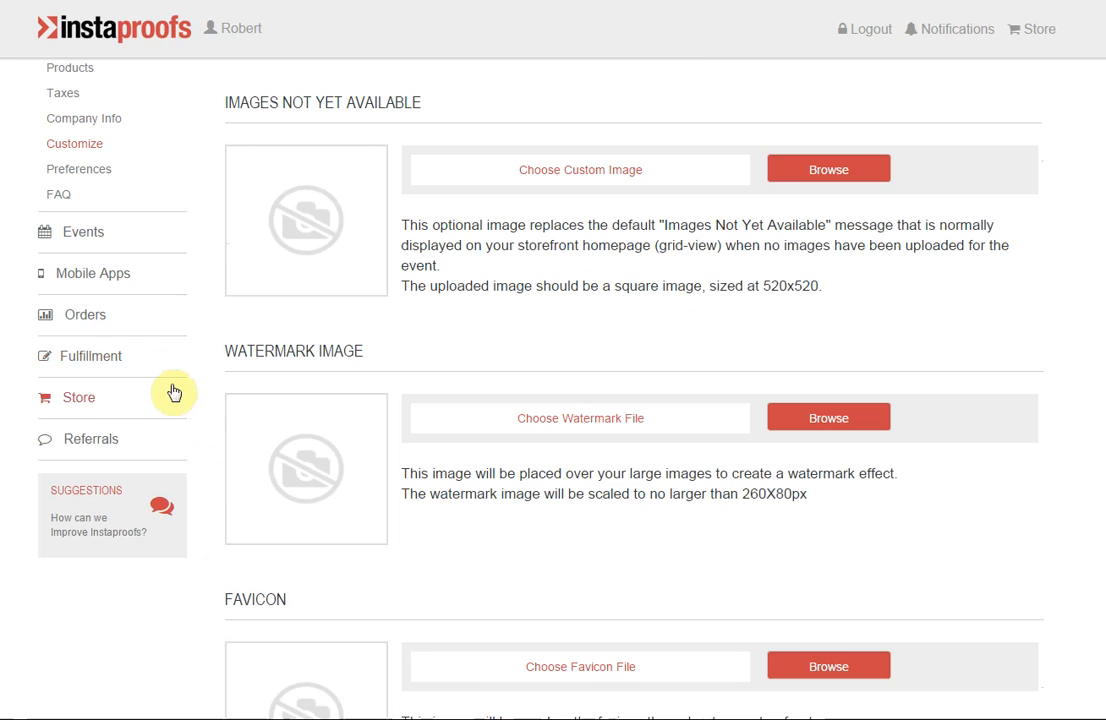
pyautogui.scroll(3)
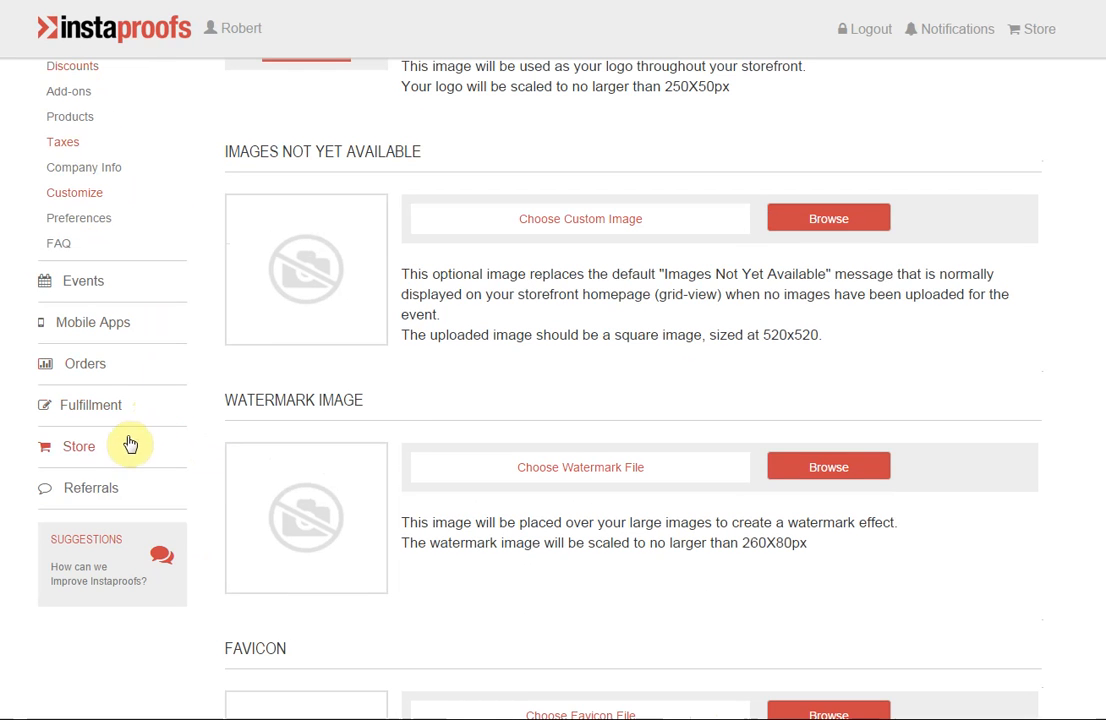
pyautogui.click(78, 446)
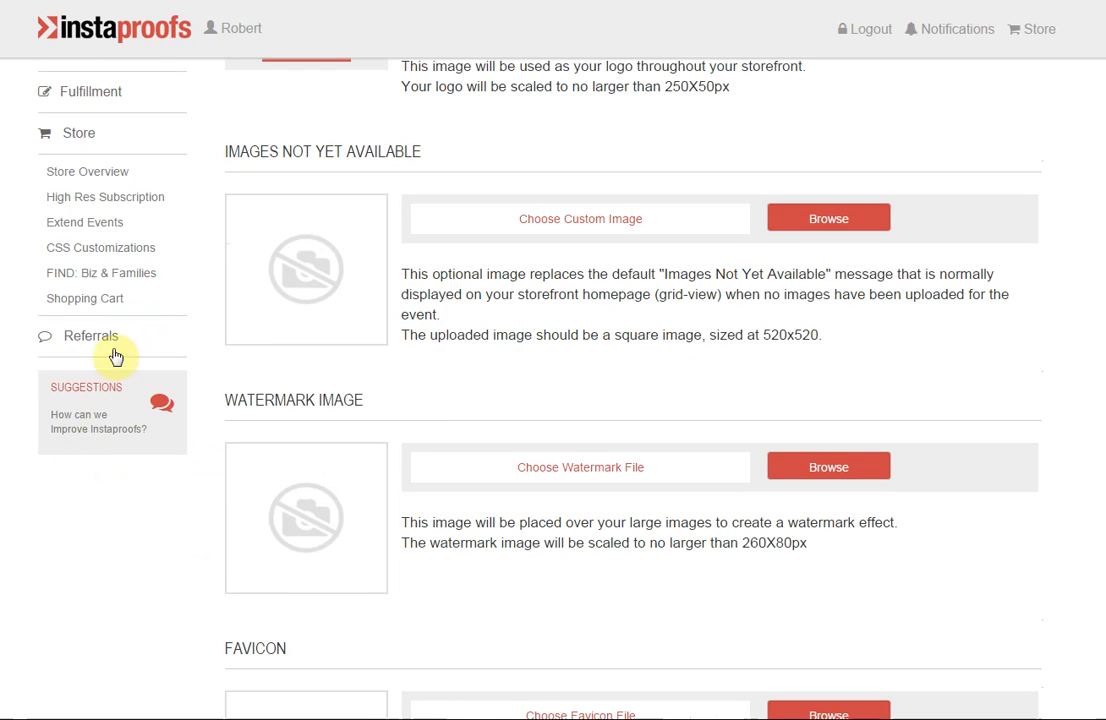
pyautogui.moveTo(120, 256)
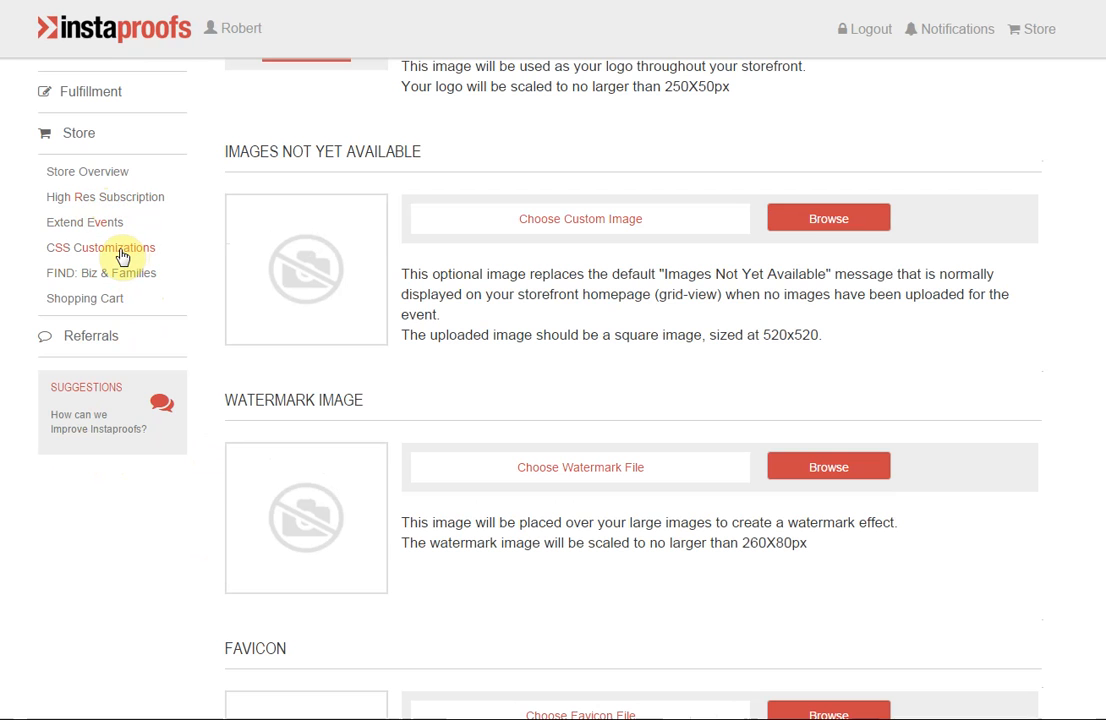
# Show the CSS Customization page and review its free basic, paid advanced sections and purchase form
pyautogui.click(100, 248)
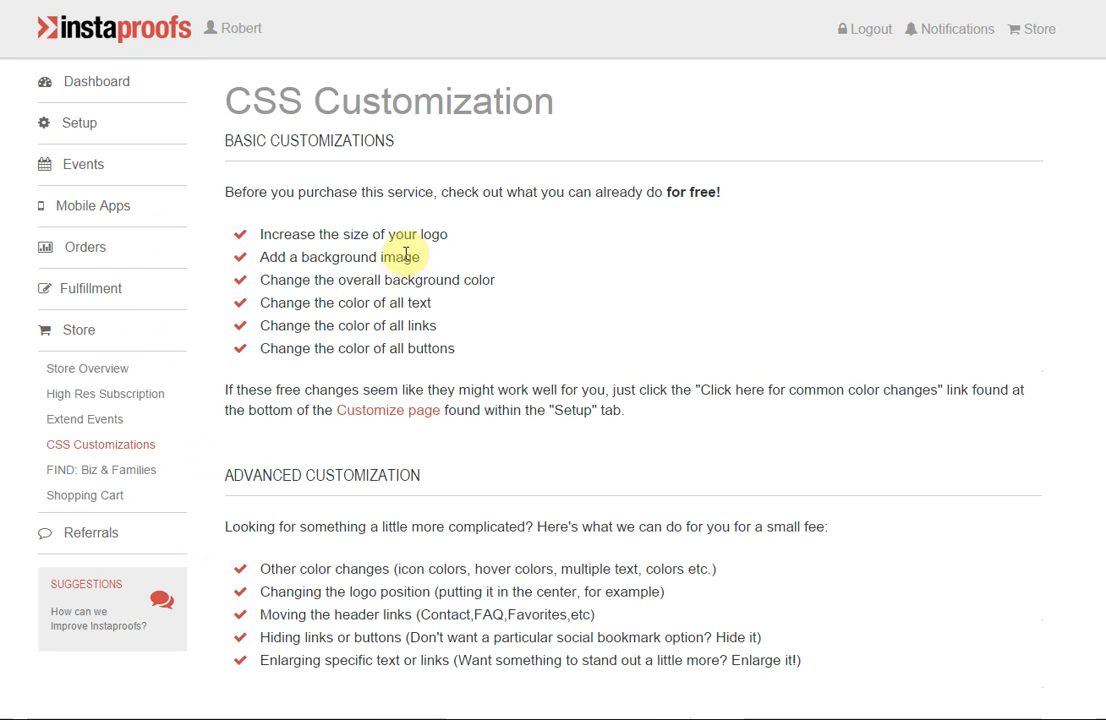
pyautogui.moveTo(696, 412)
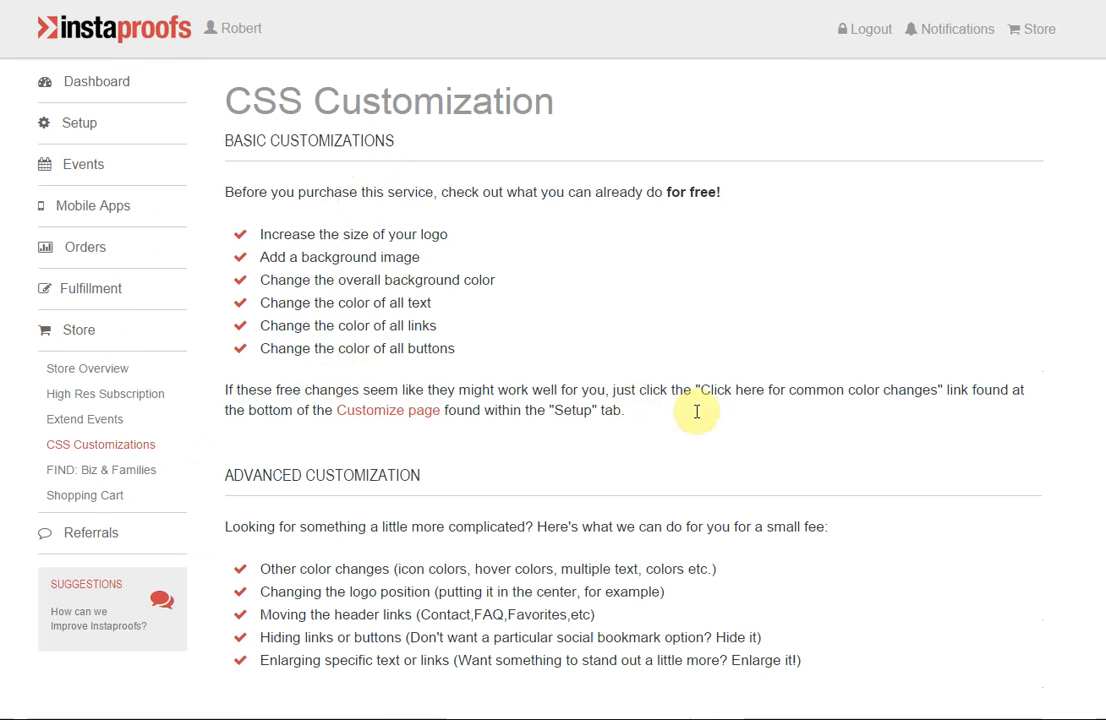
pyautogui.moveTo(402, 388)
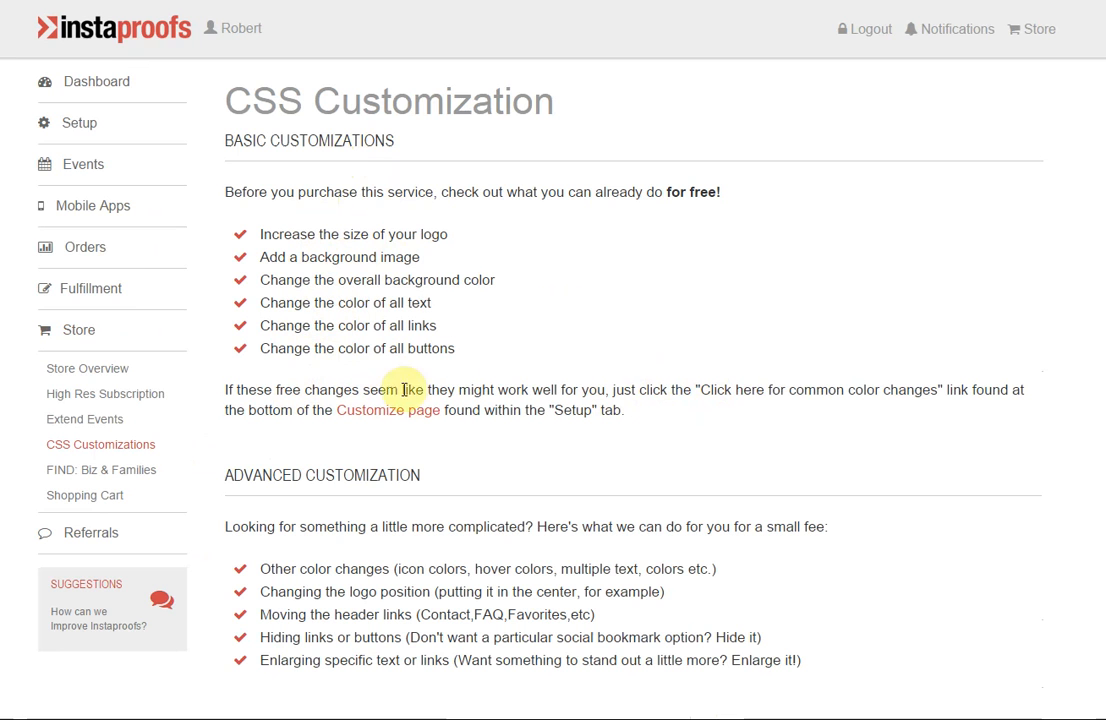
pyautogui.moveTo(884, 458)
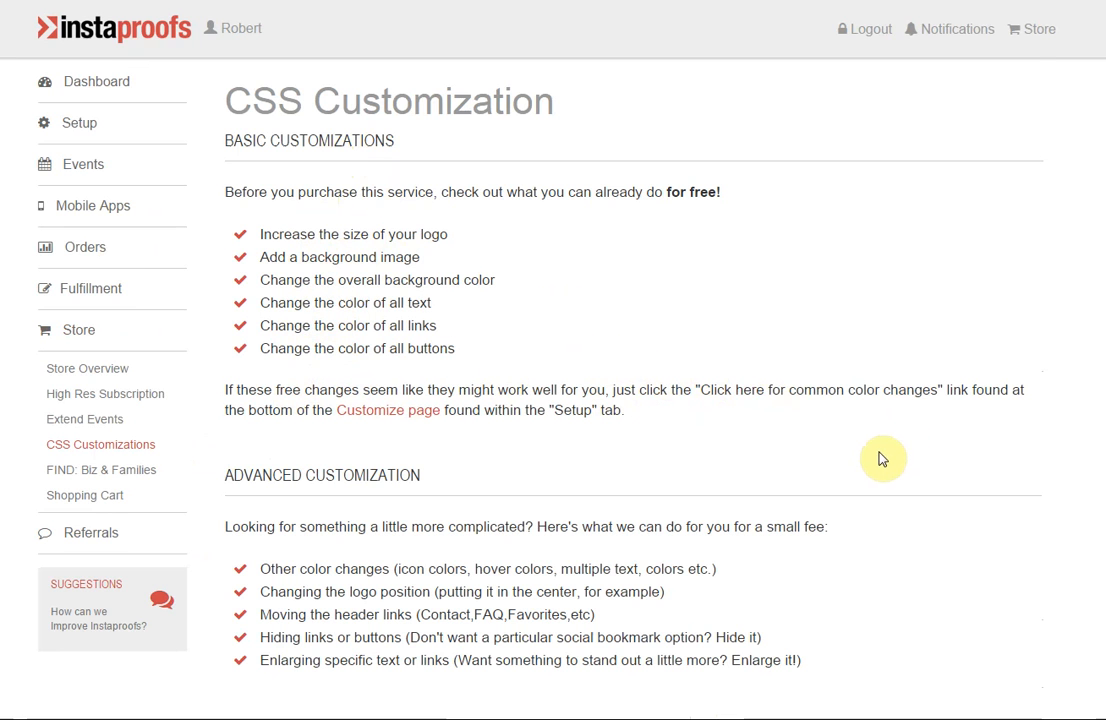
pyautogui.scroll(-3)
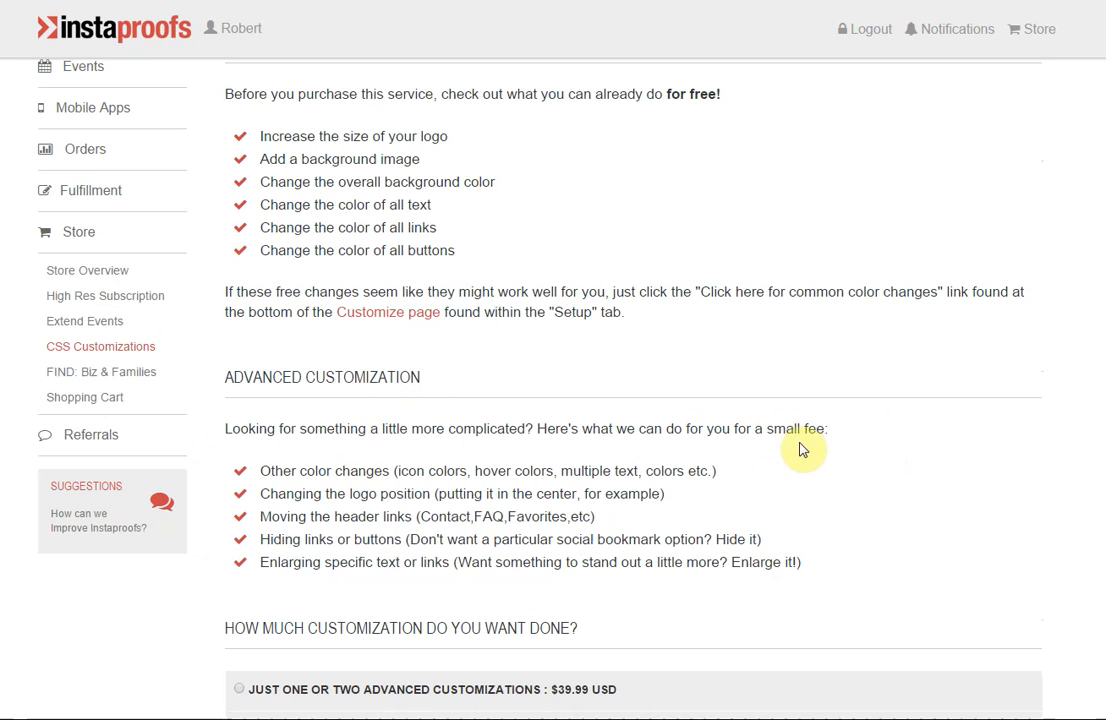
pyautogui.scroll(-3)
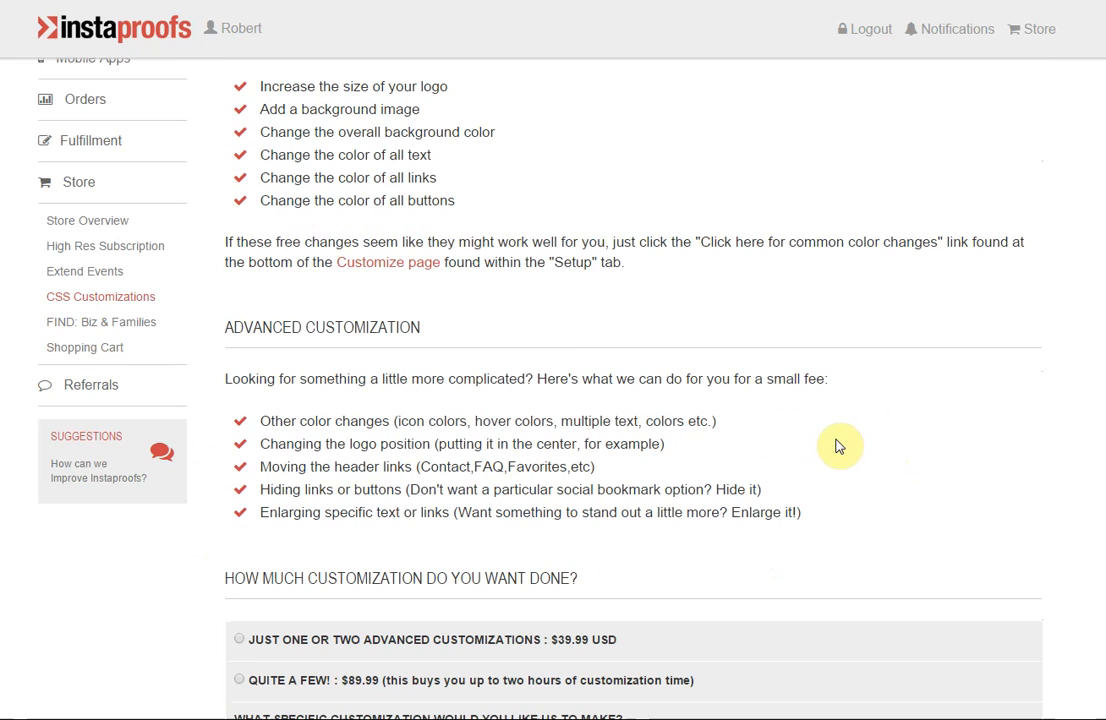
pyautogui.moveTo(858, 456)
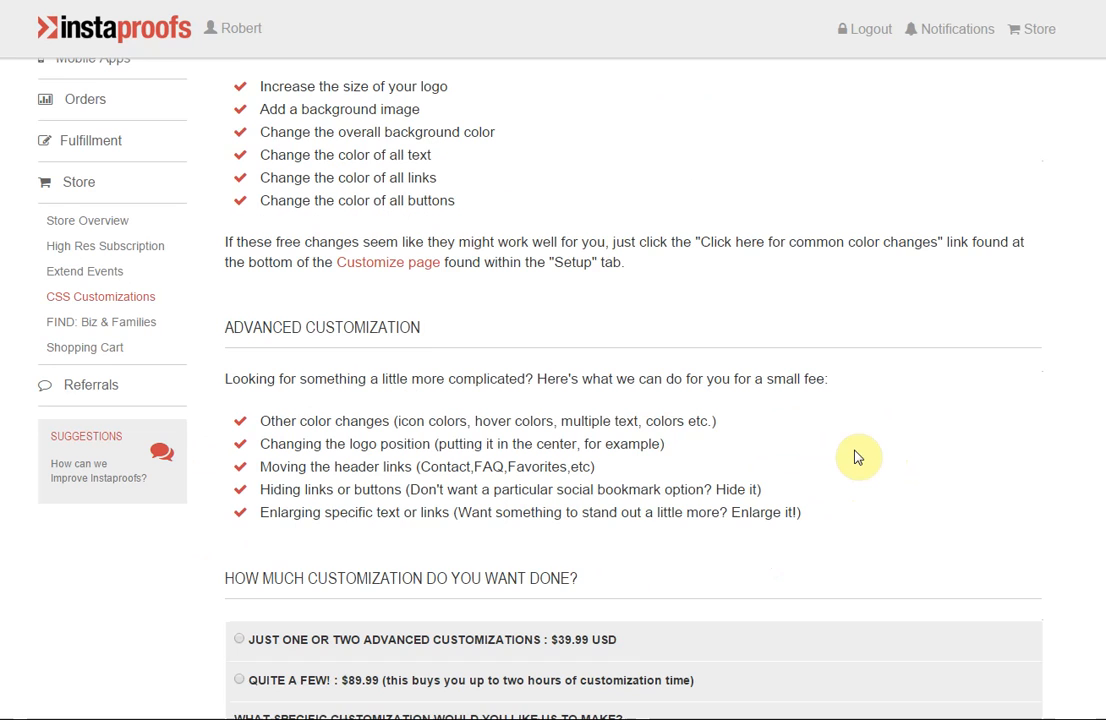
pyautogui.scroll(-3)
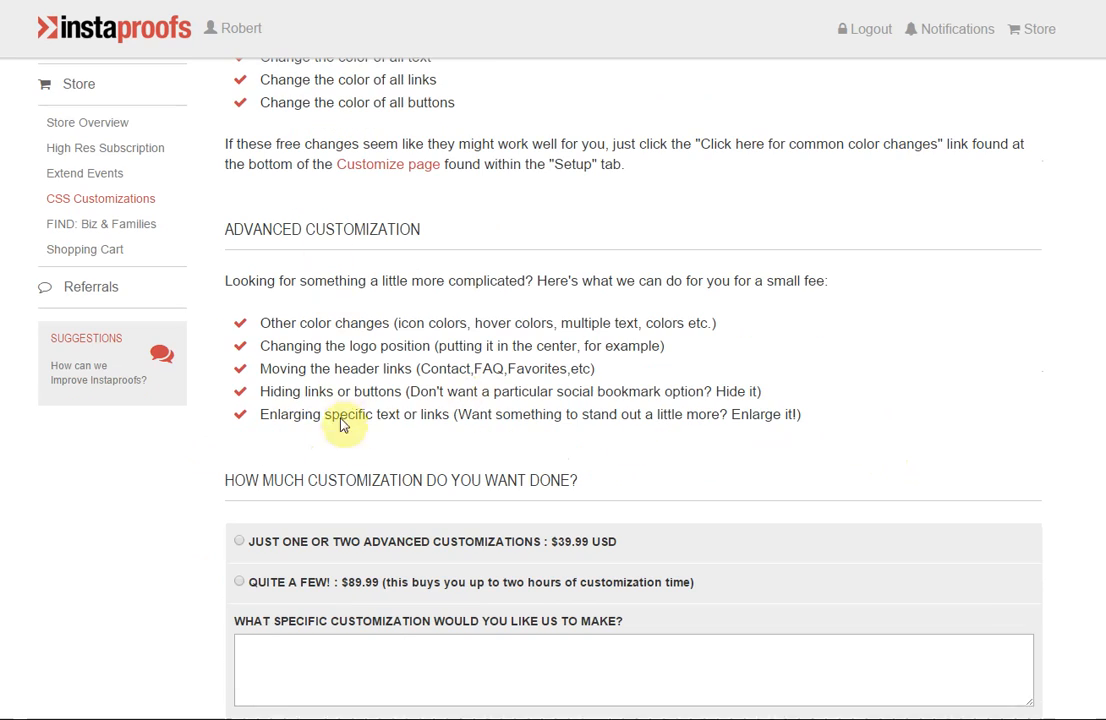
pyautogui.scroll(-3)
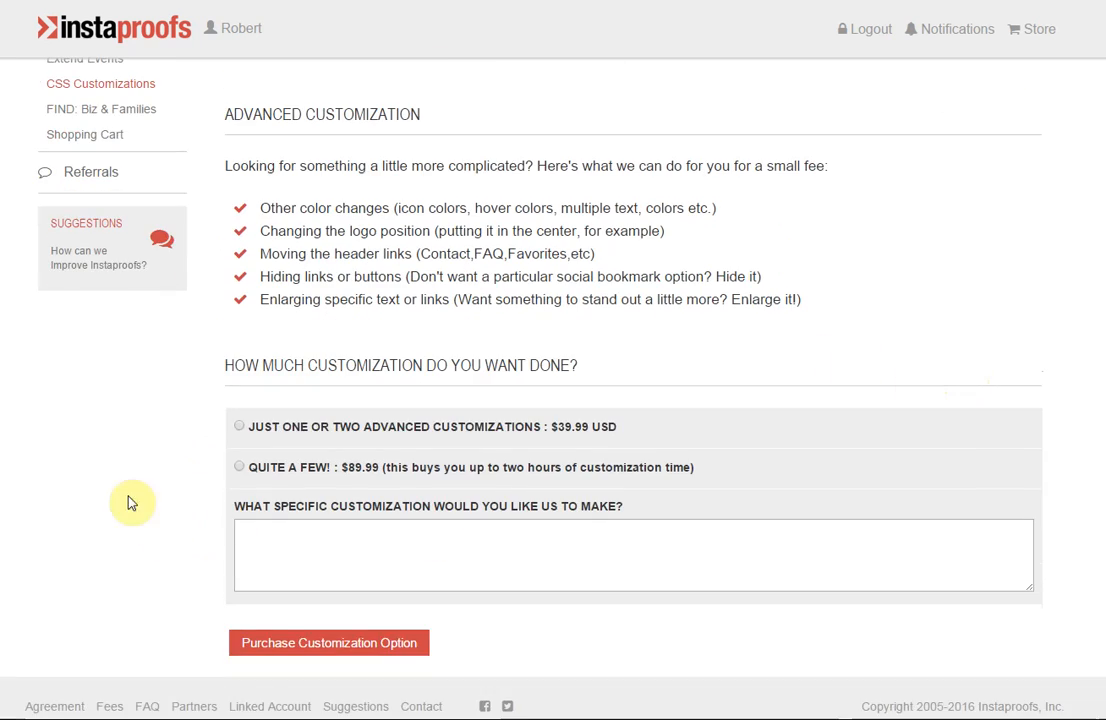
# Select the 'Quite a few! $89.99' package on the CSS customization purchase form
pyautogui.click(240, 424)
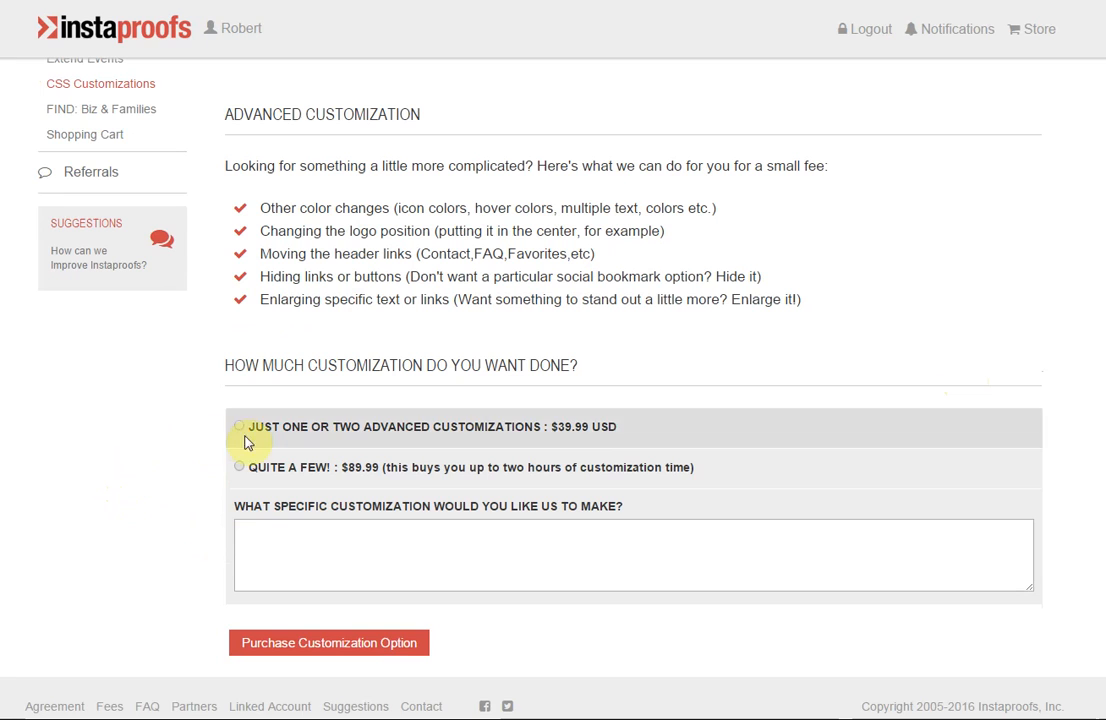
pyautogui.moveTo(404, 448)
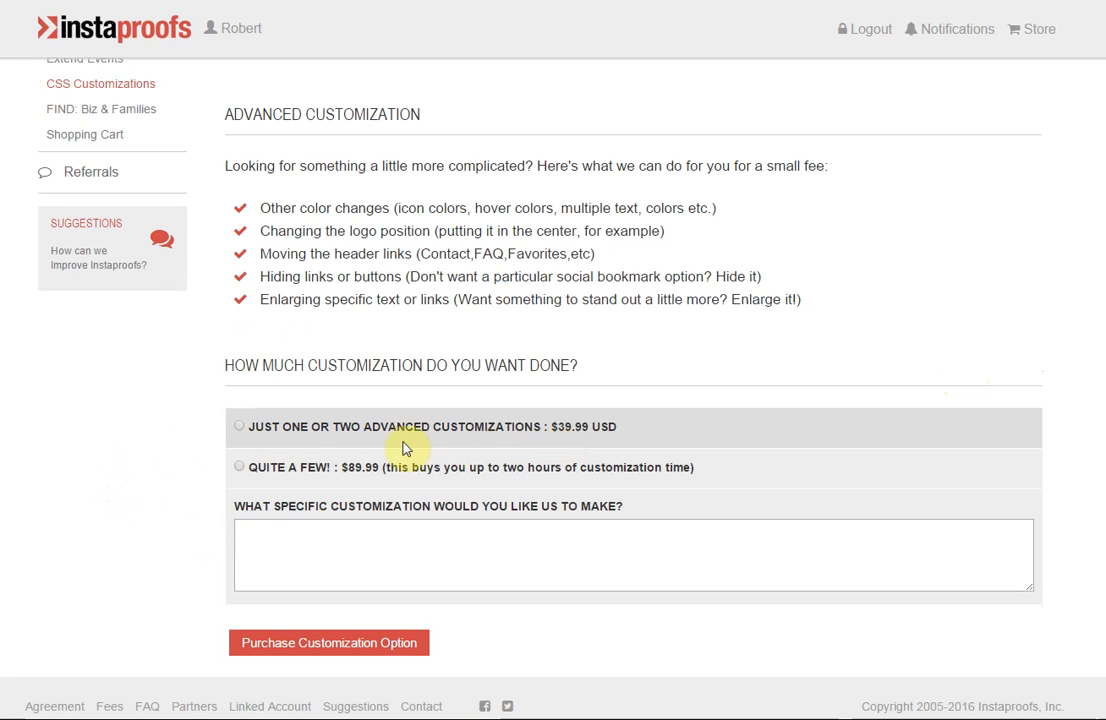
pyautogui.moveTo(472, 442)
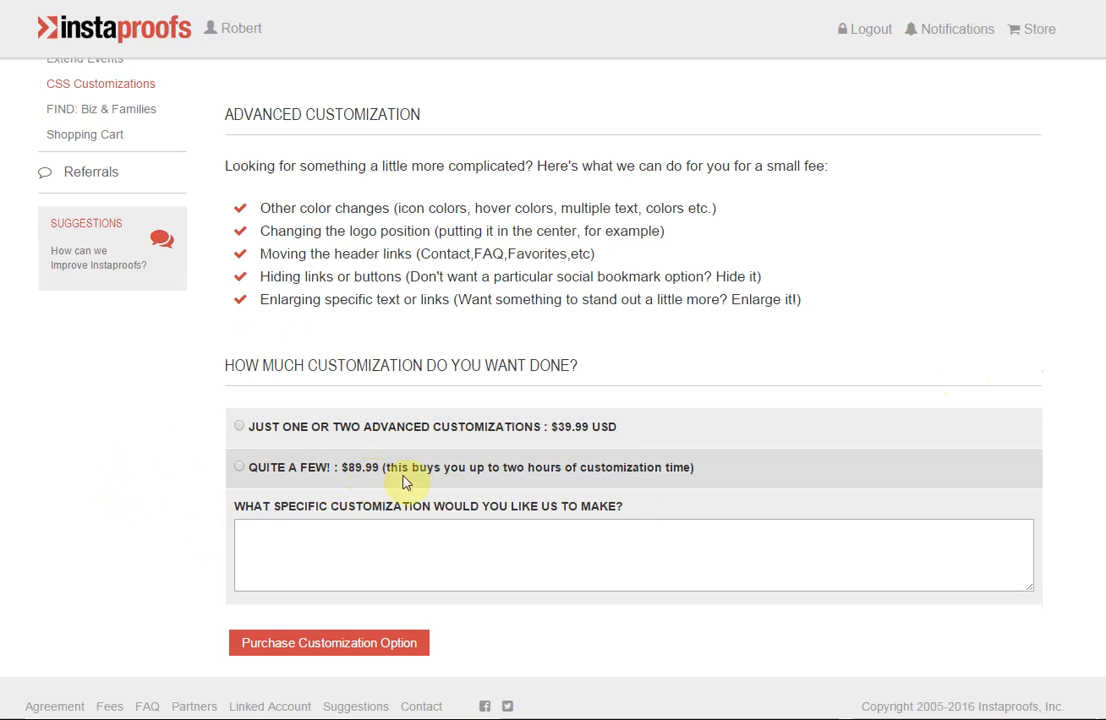
pyautogui.moveTo(602, 480)
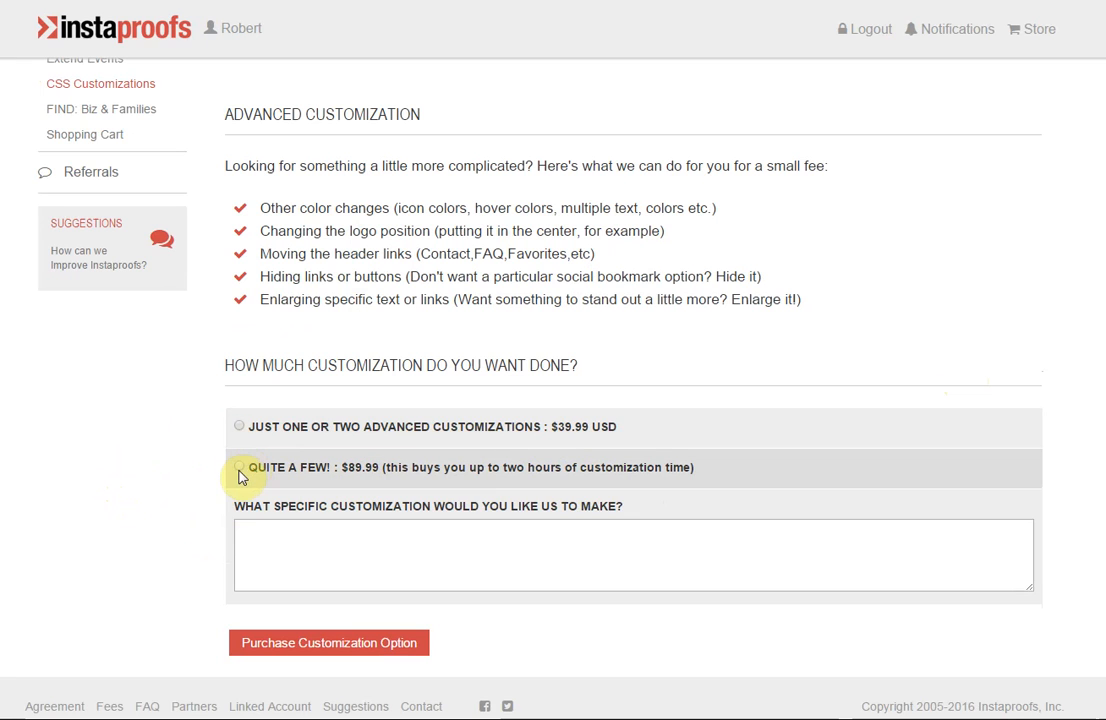
pyautogui.click(240, 468)
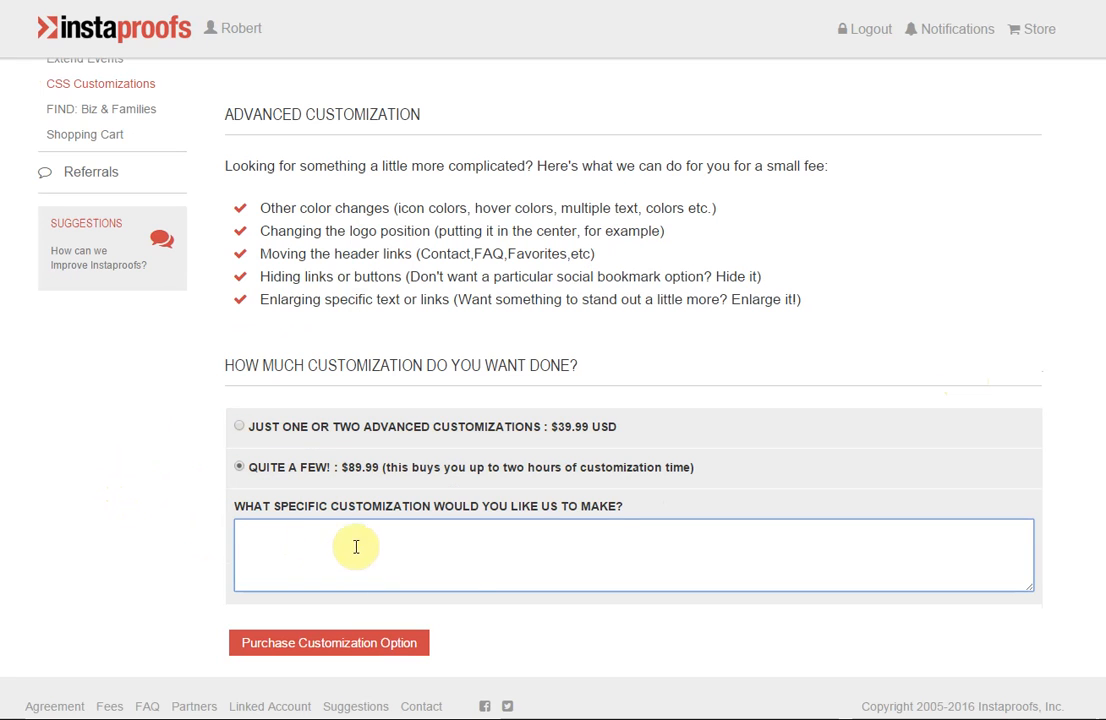
pyautogui.moveTo(330, 650)
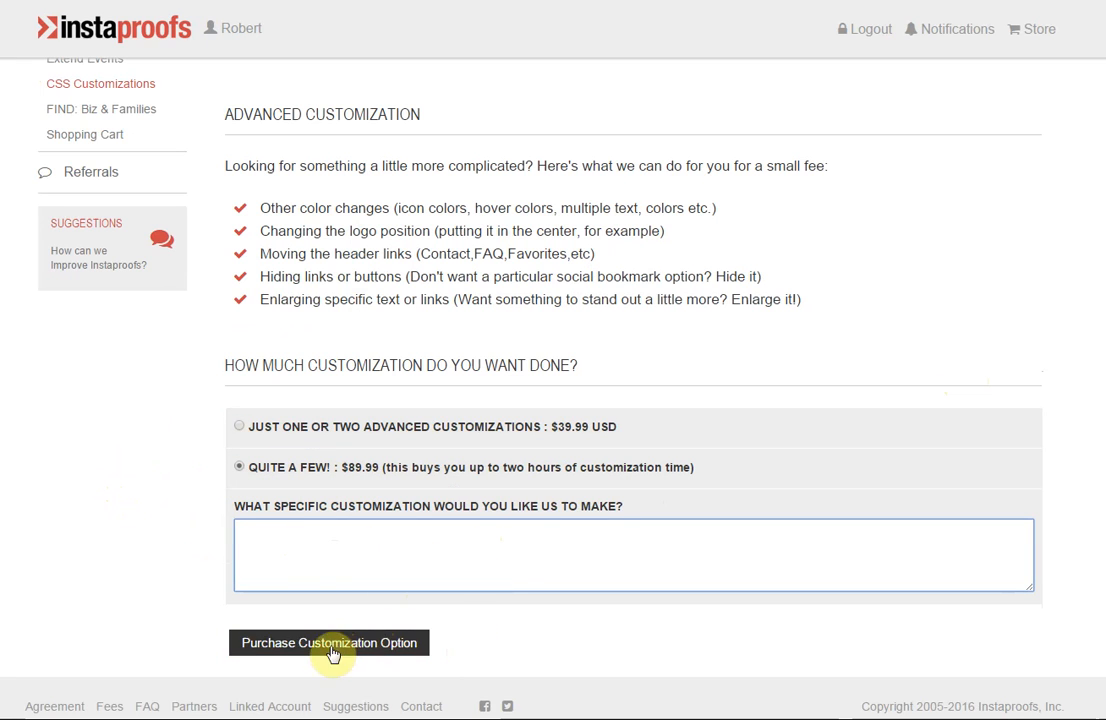
pyautogui.moveTo(292, 652)
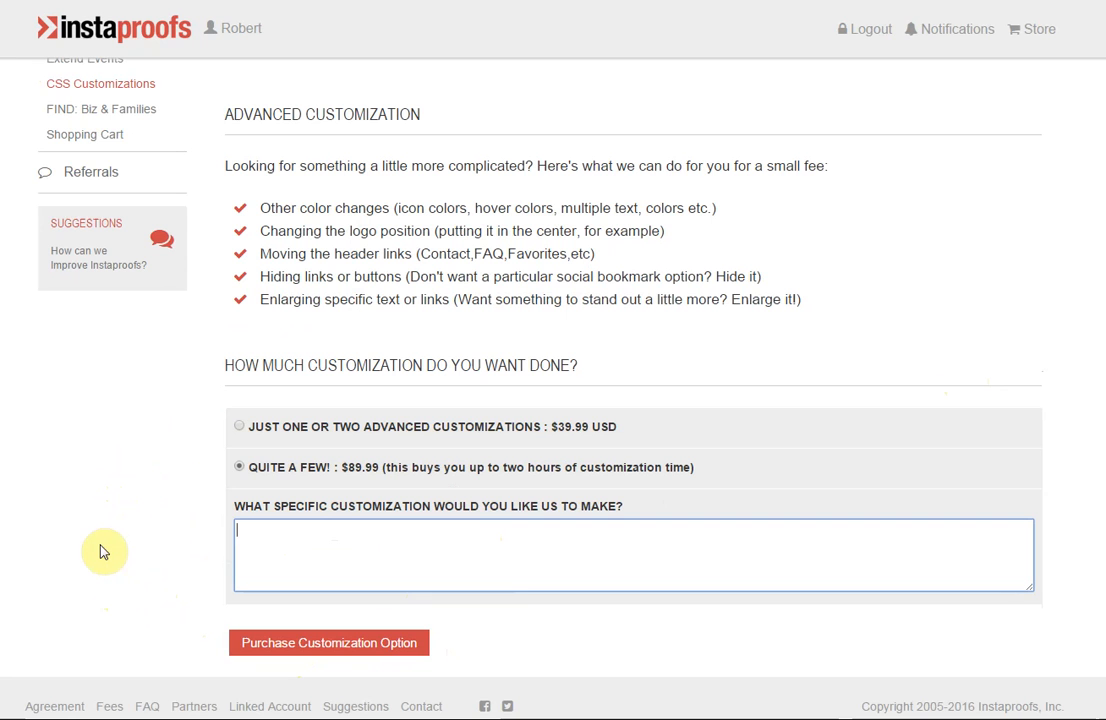
pyautogui.scroll(3)
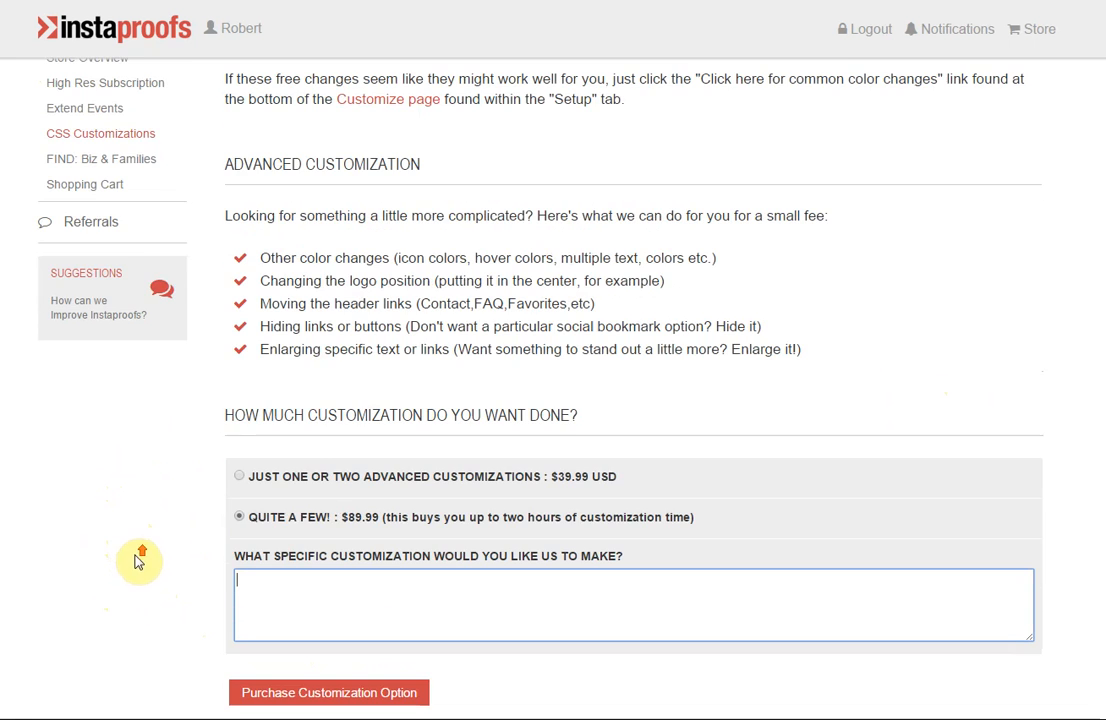
pyautogui.scroll(3)
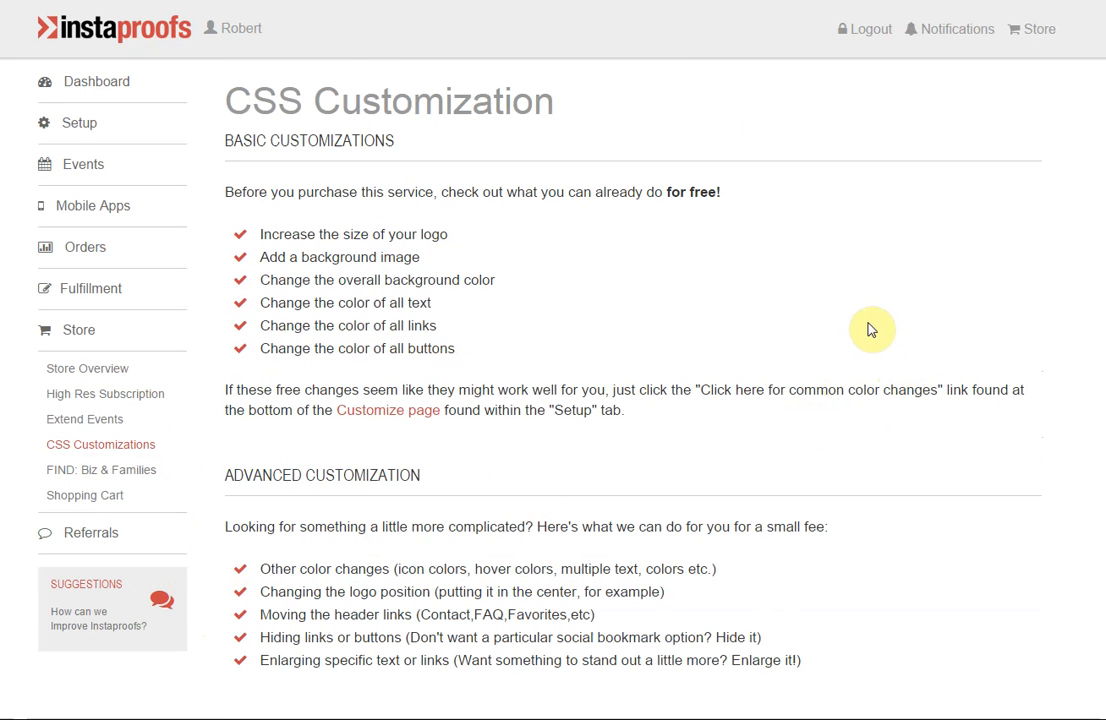
pyautogui.moveTo(856, 340)
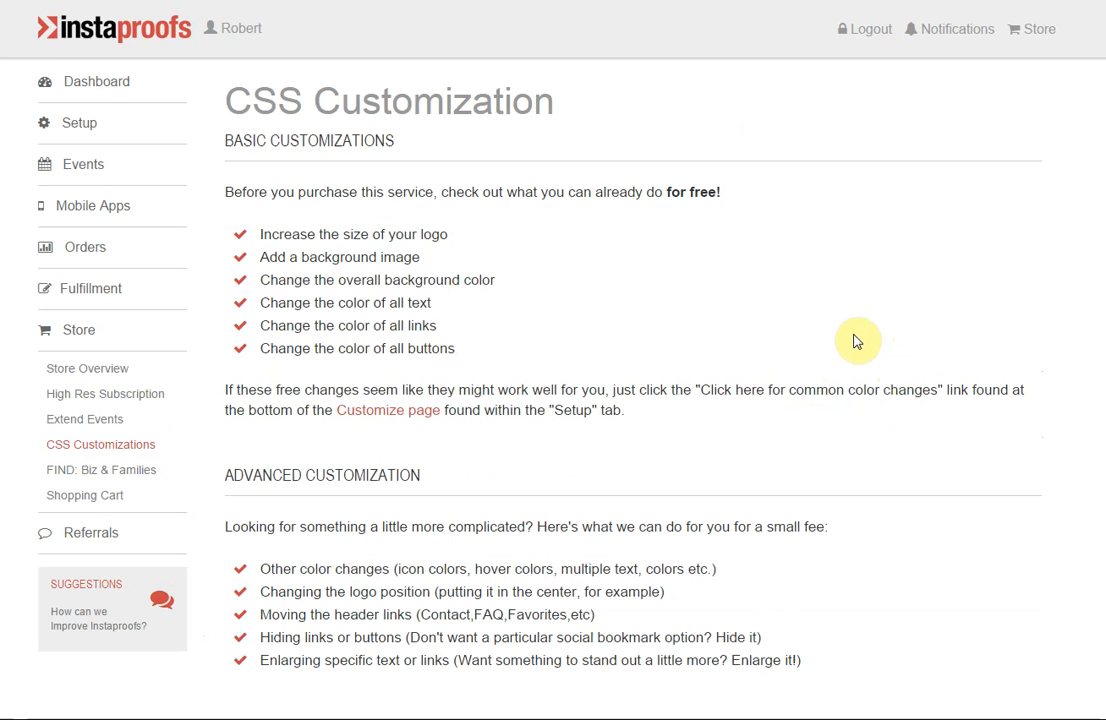
pyautogui.moveTo(818, 380)
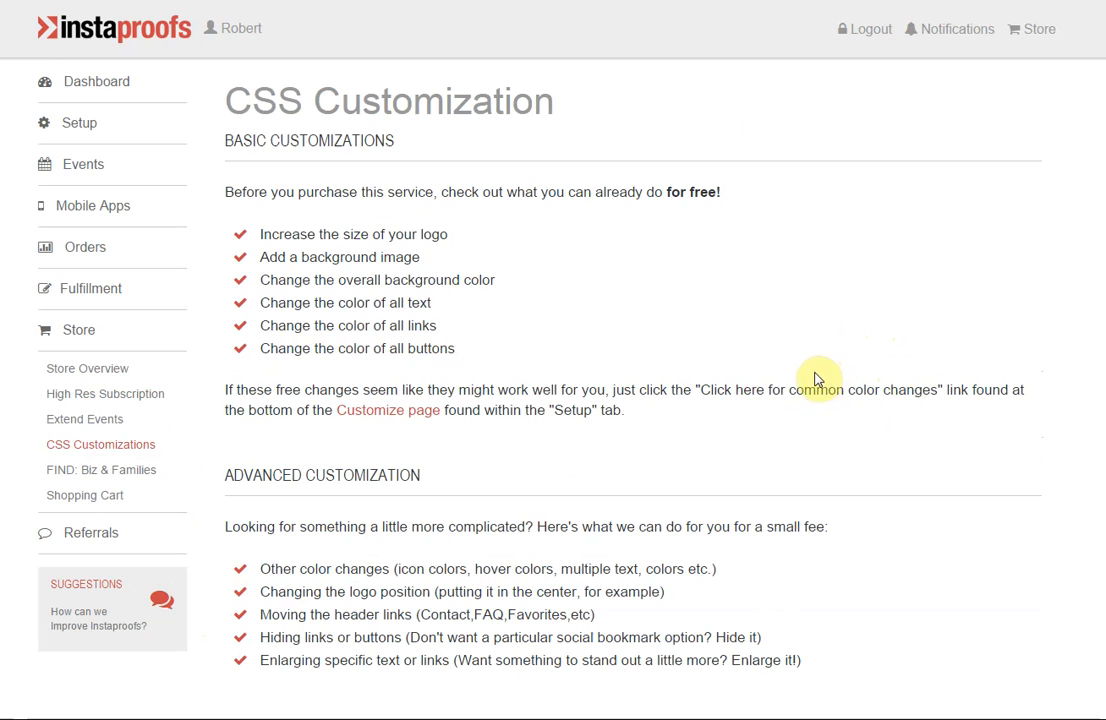
pyautogui.moveTo(818, 380)
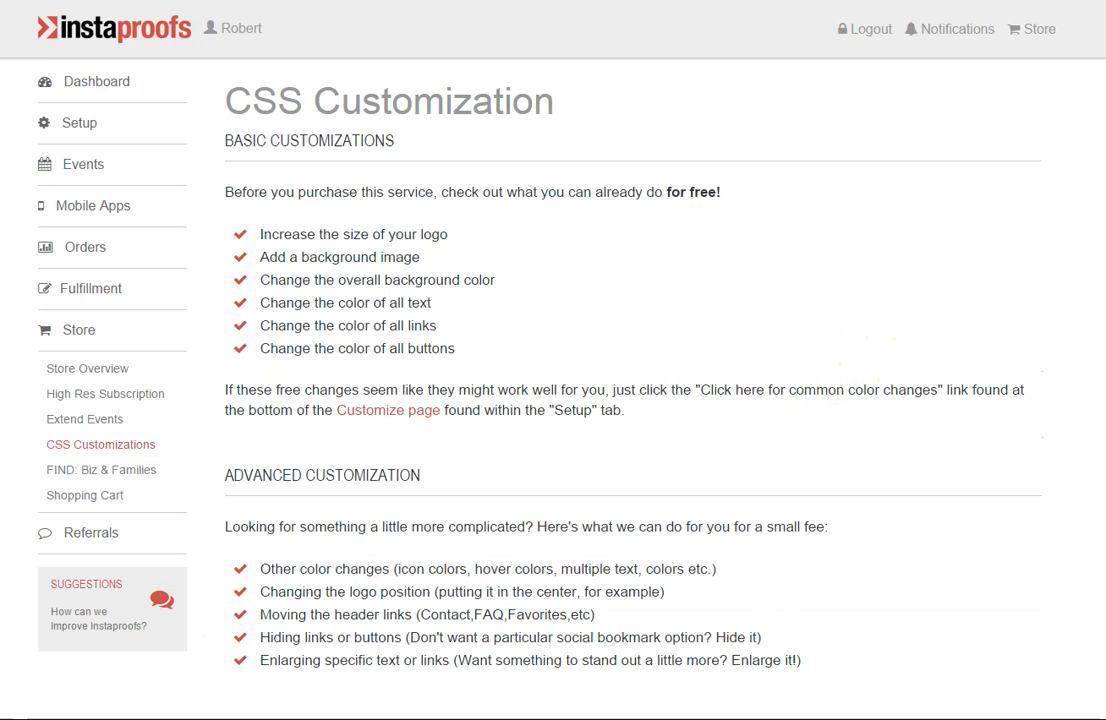